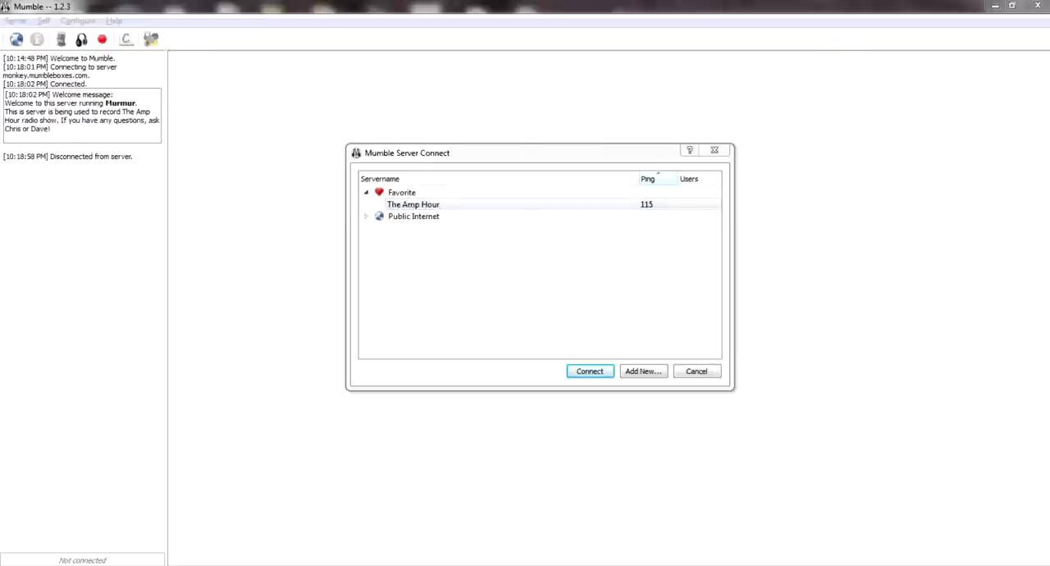
{"action": "mouse_move", "coordinate": [216, 364]}
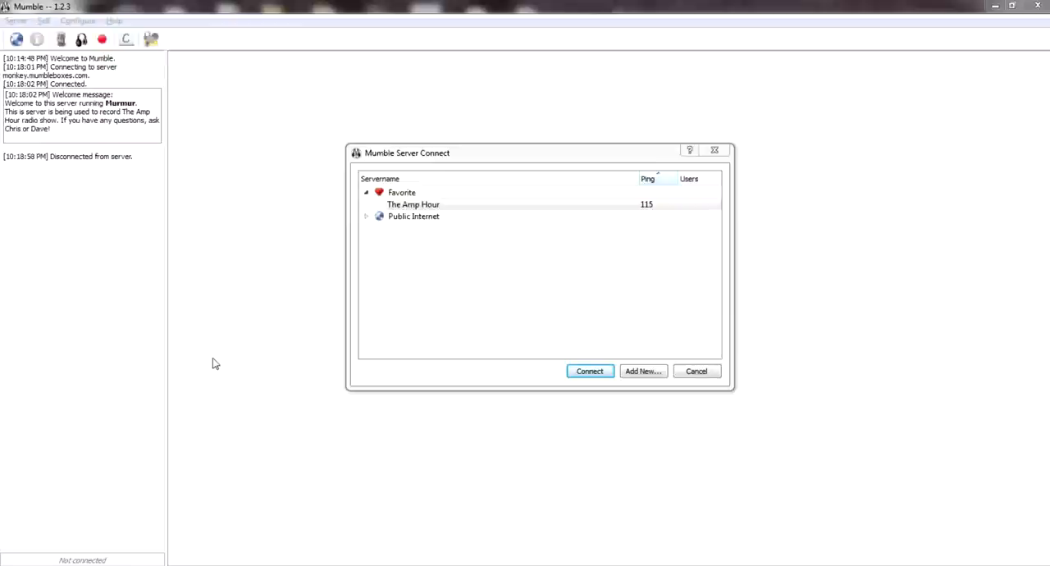
{"action": "mouse_move", "coordinate": [332, 368]}
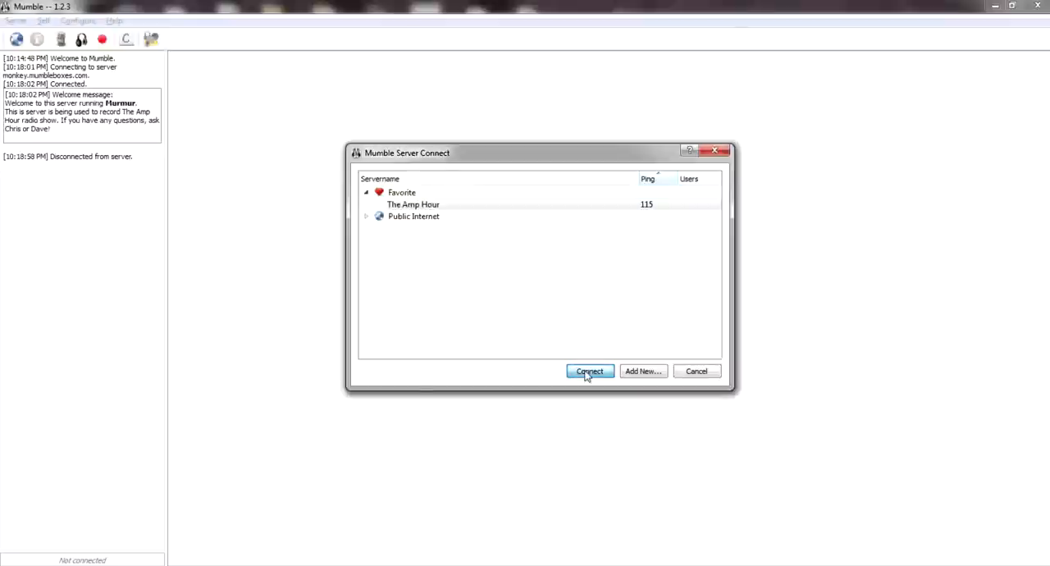
{"action": "mouse_move", "coordinate": [302, 475]}
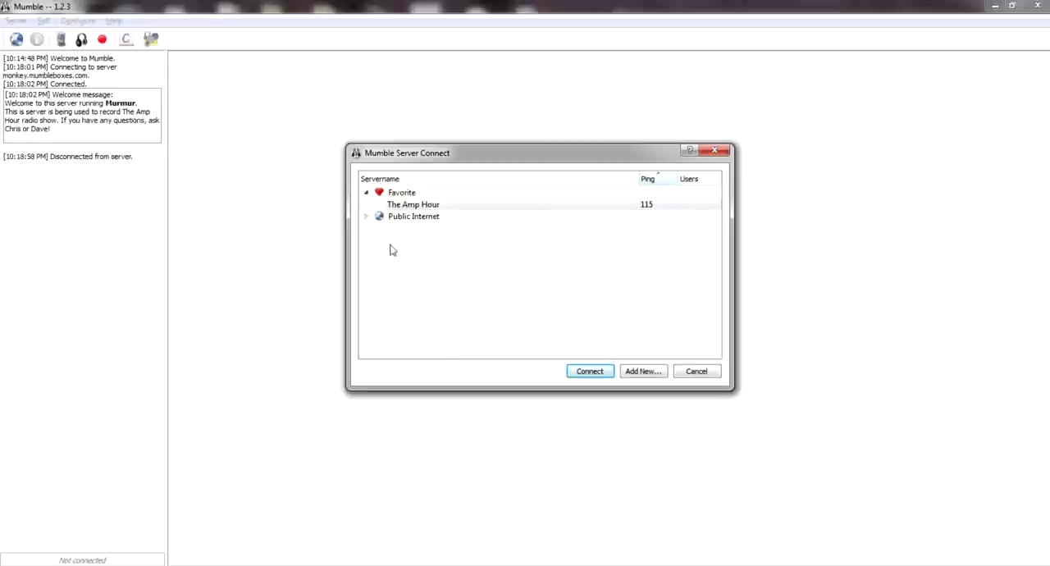
{"action": "mouse_move", "coordinate": [545, 326]}
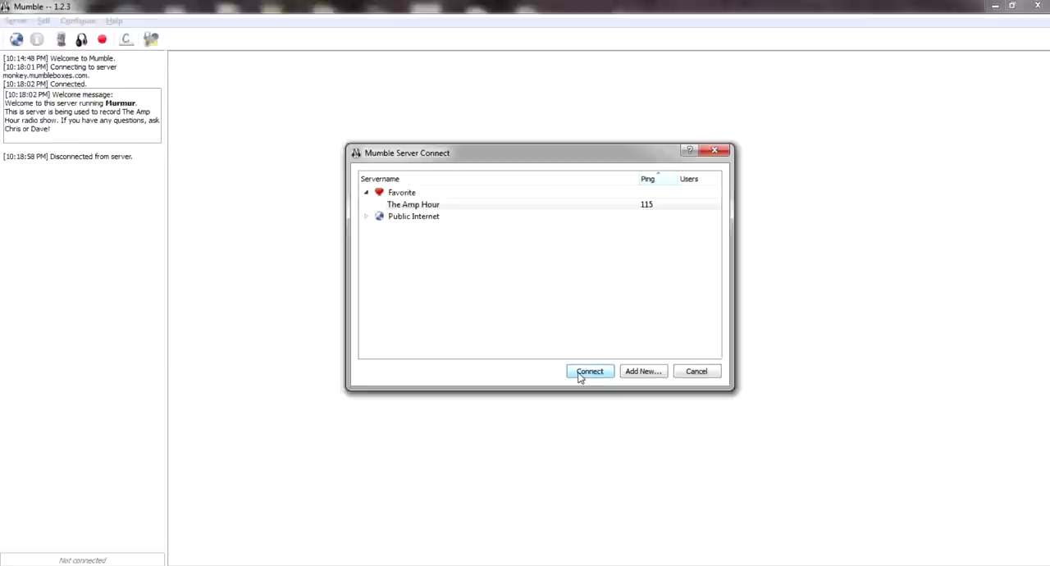
{"action": "mouse_move", "coordinate": [552, 381]}
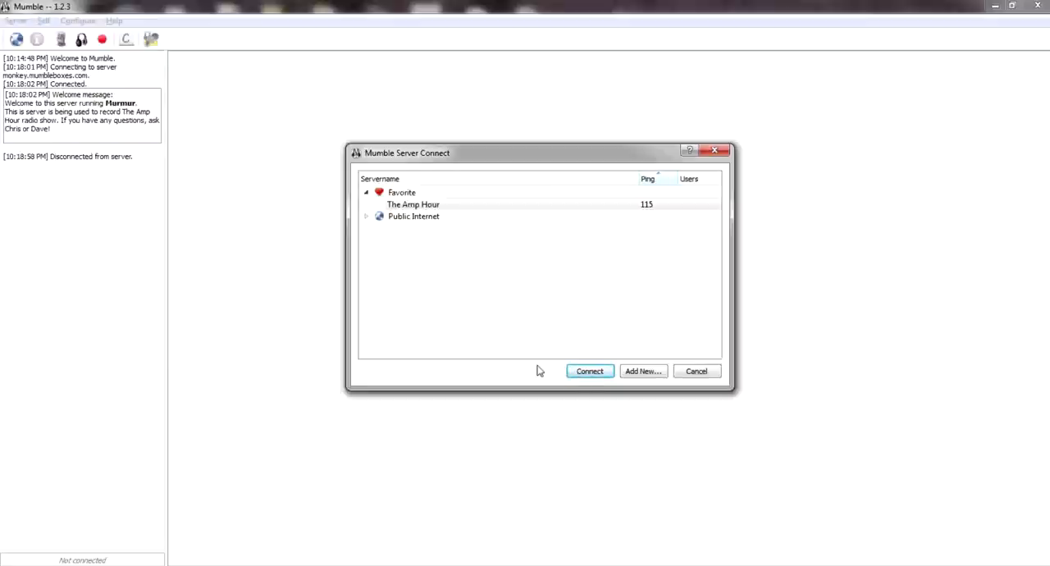
{"action": "mouse_move", "coordinate": [551, 371]}
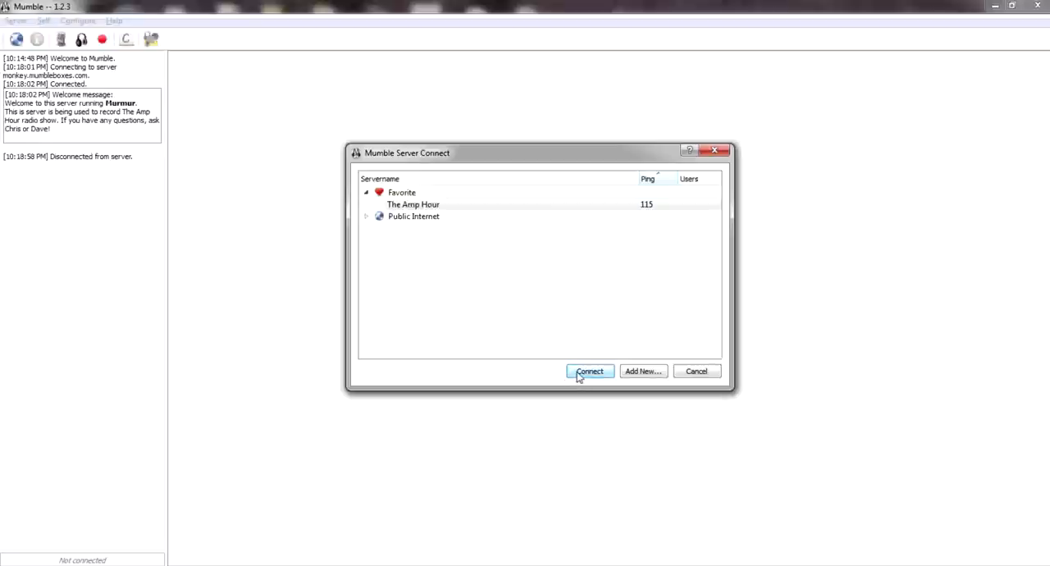
Step: Connect to The Amp Hour voice server and bring up the call Recorder dialog
{"action": "left_click", "coordinate": [589, 371]}
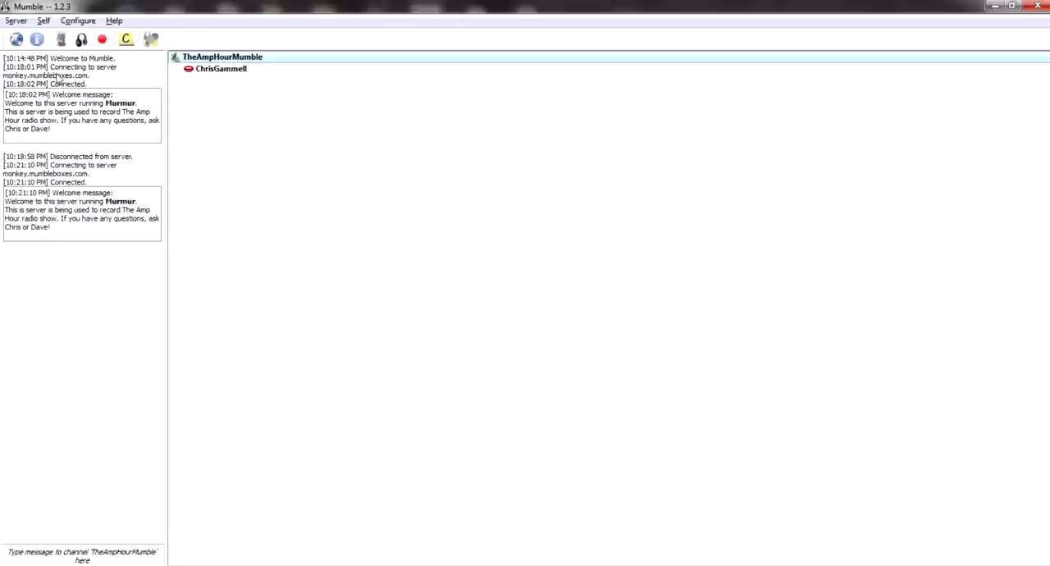
{"action": "mouse_move", "coordinate": [137, 192]}
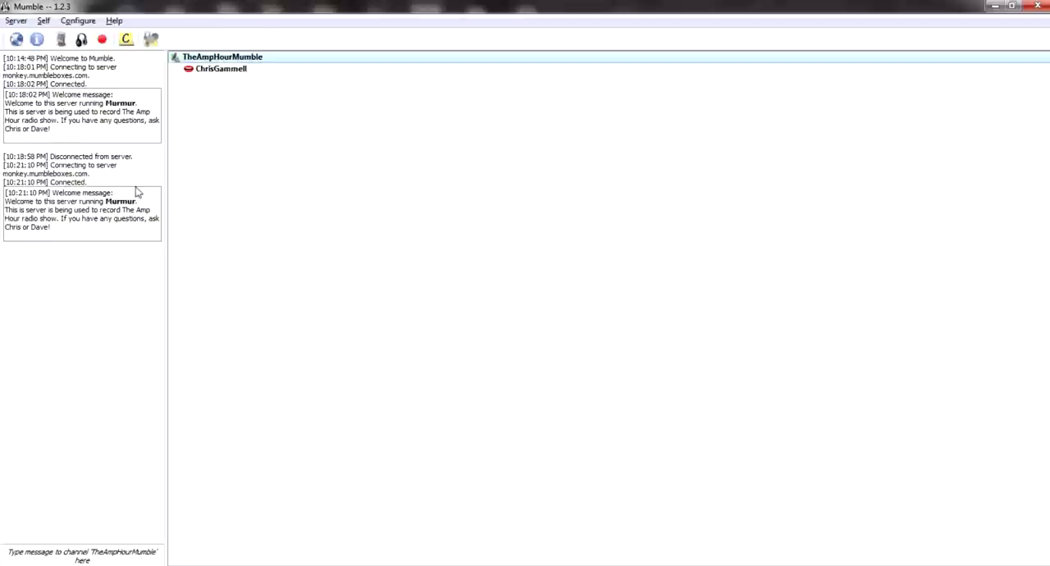
{"action": "mouse_move", "coordinate": [210, 138]}
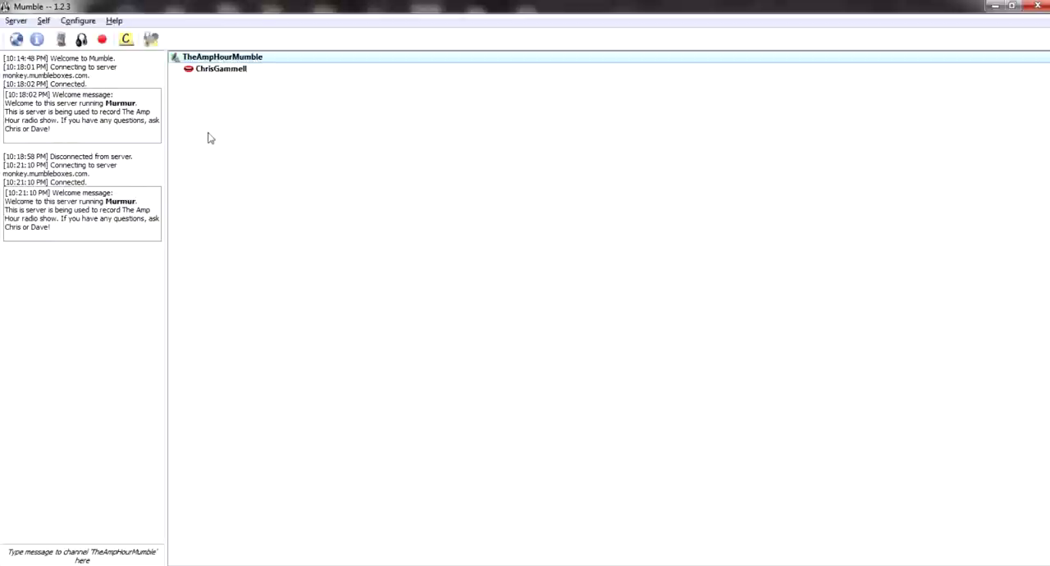
{"action": "mouse_move", "coordinate": [657, 140]}
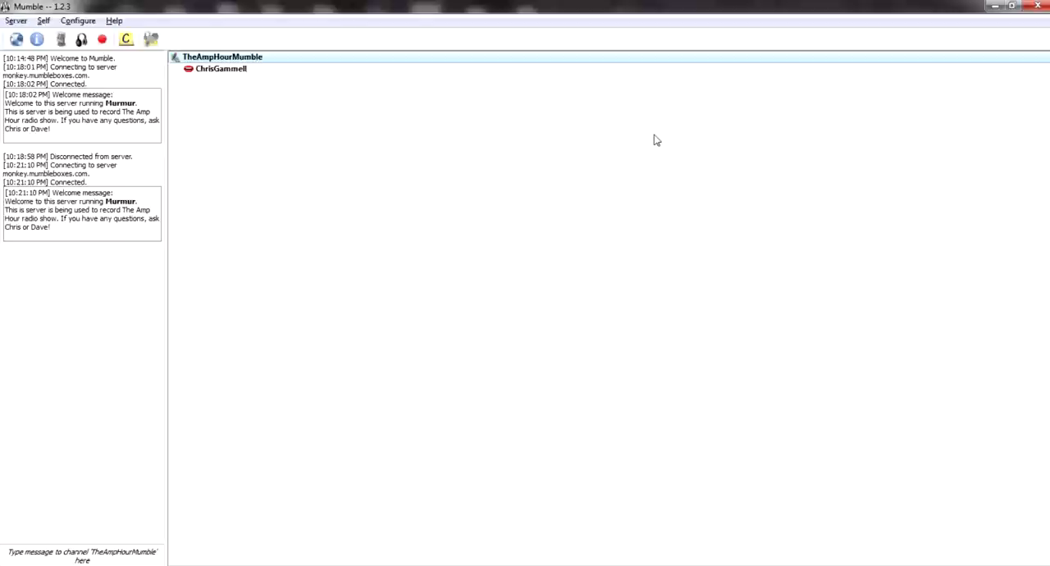
{"action": "mouse_move", "coordinate": [517, 112]}
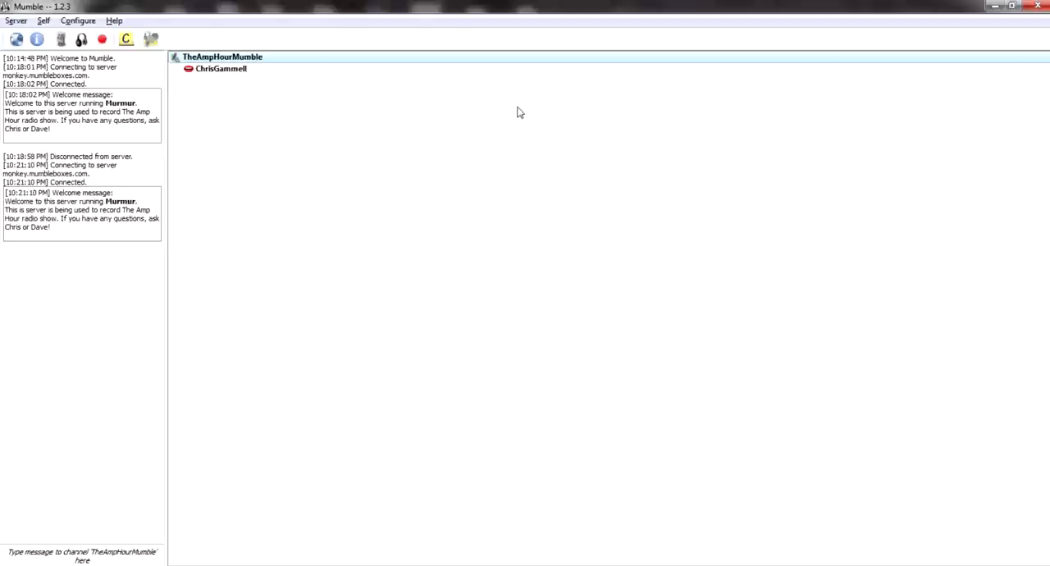
{"action": "mouse_move", "coordinate": [499, 87]}
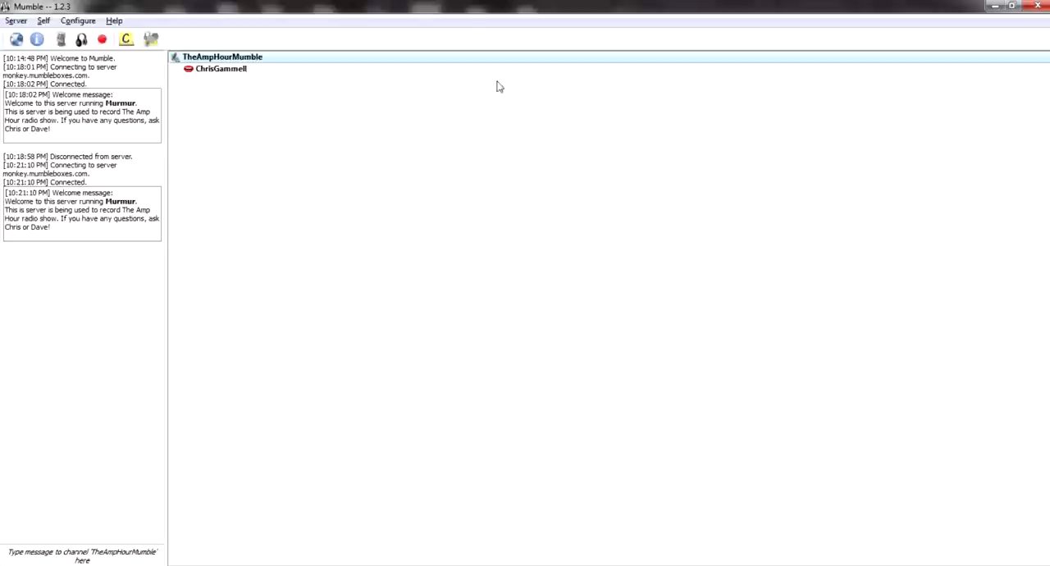
{"action": "mouse_move", "coordinate": [494, 113]}
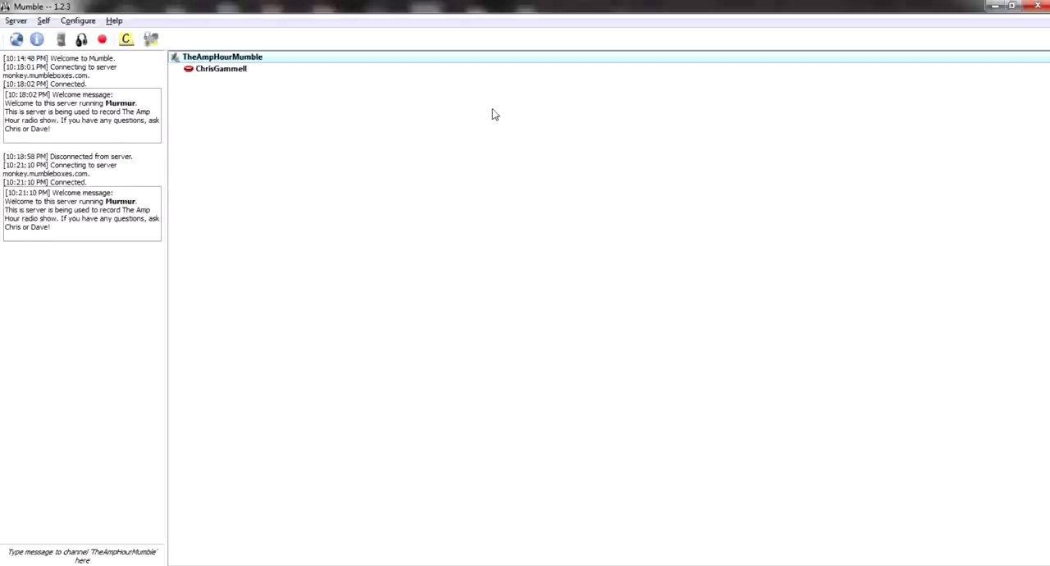
{"action": "mouse_move", "coordinate": [482, 110]}
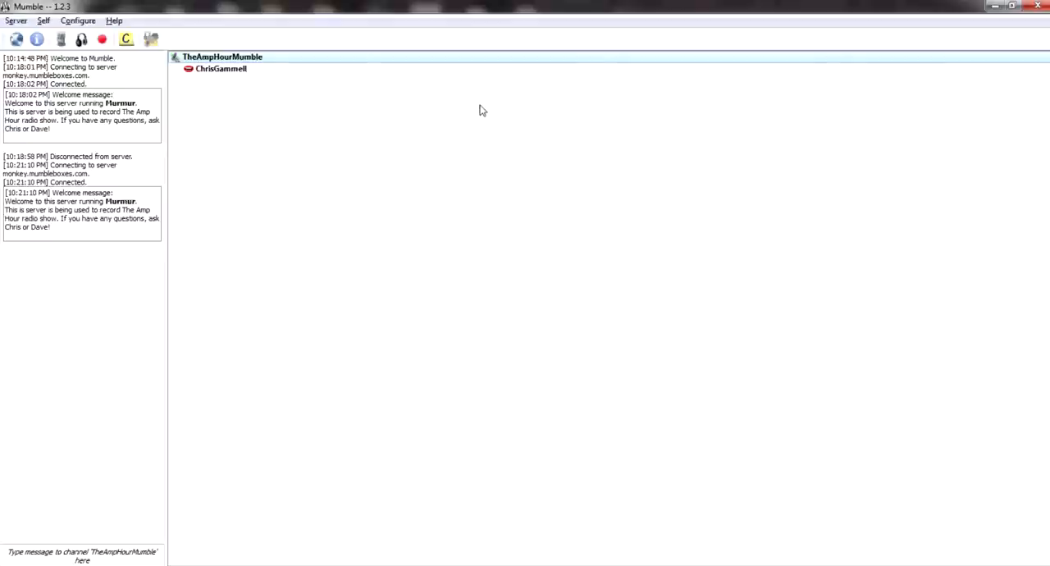
{"action": "mouse_move", "coordinate": [472, 118]}
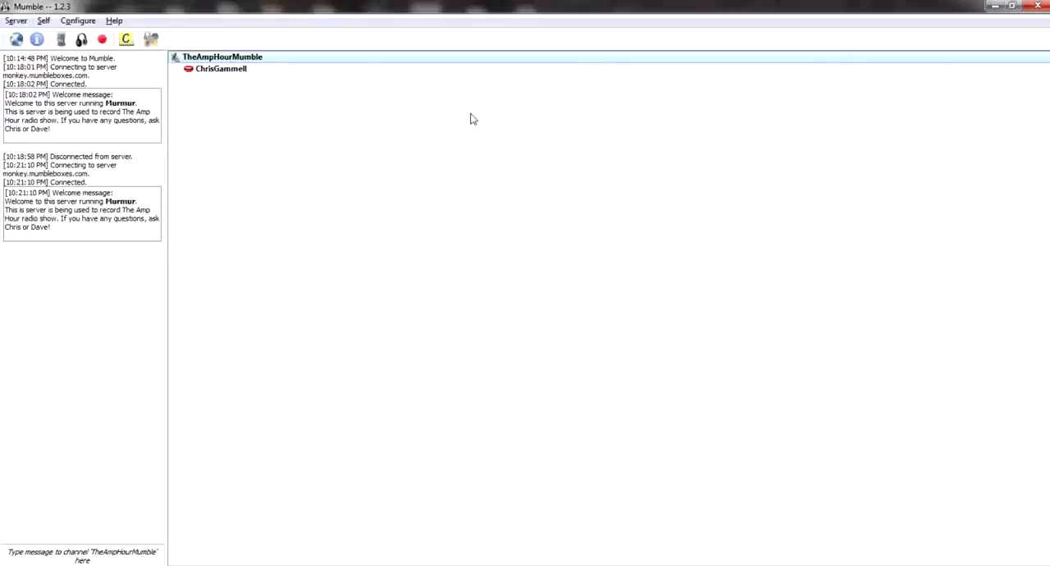
{"action": "mouse_move", "coordinate": [366, 194]}
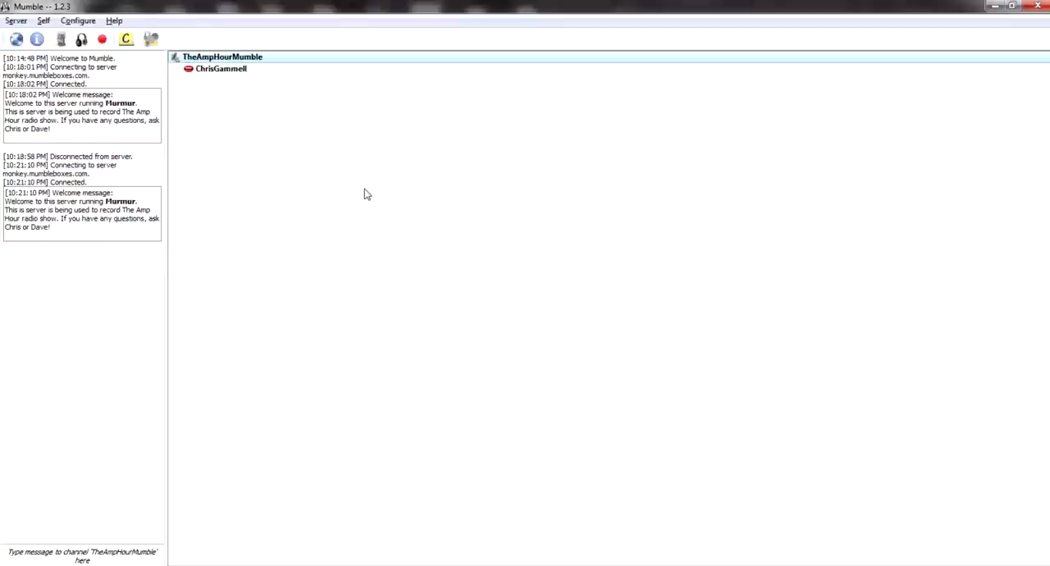
{"action": "mouse_move", "coordinate": [599, 385]}
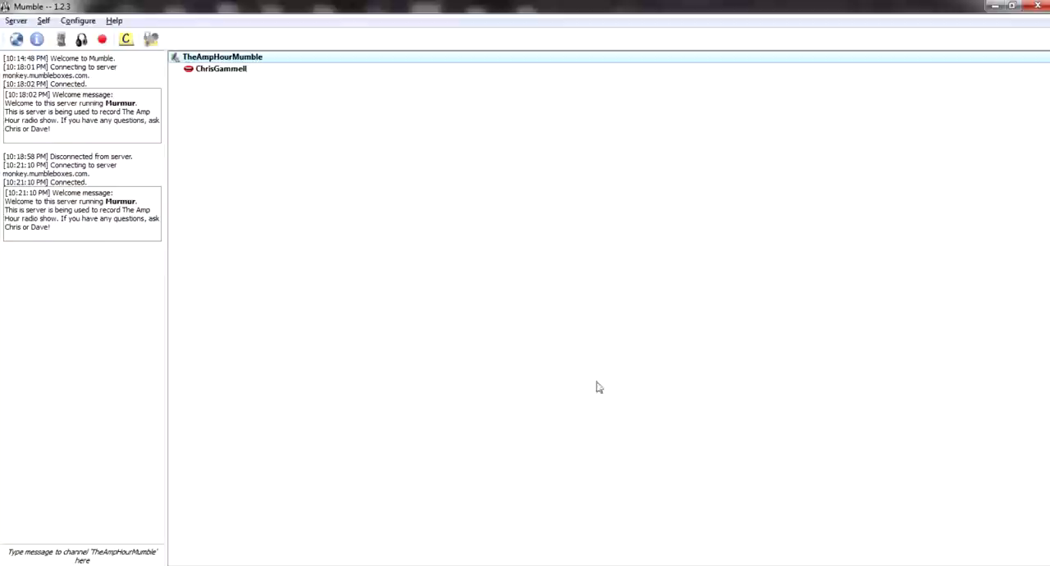
{"action": "mouse_move", "coordinate": [735, 353]}
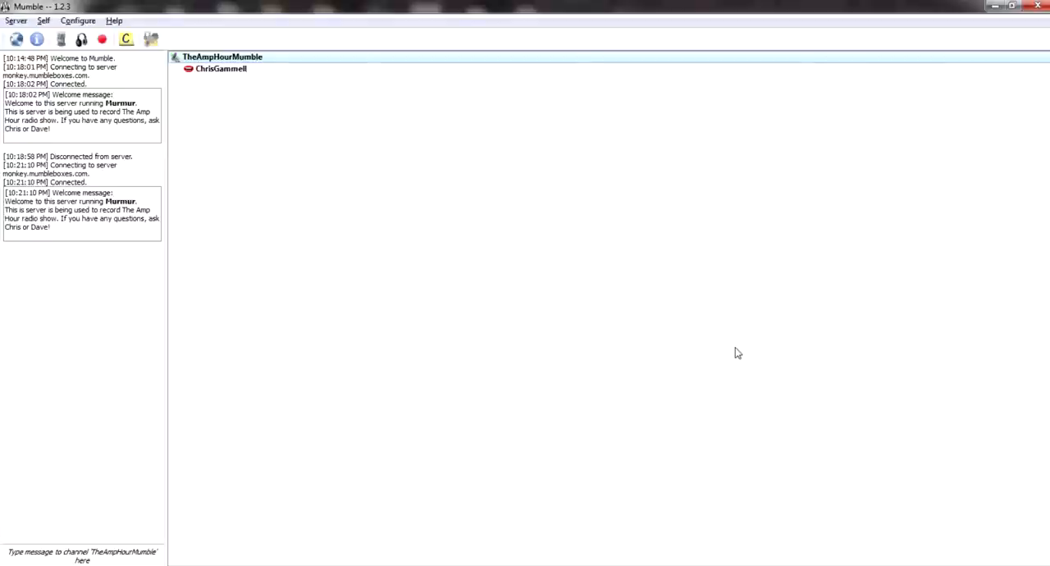
{"action": "mouse_move", "coordinate": [701, 306]}
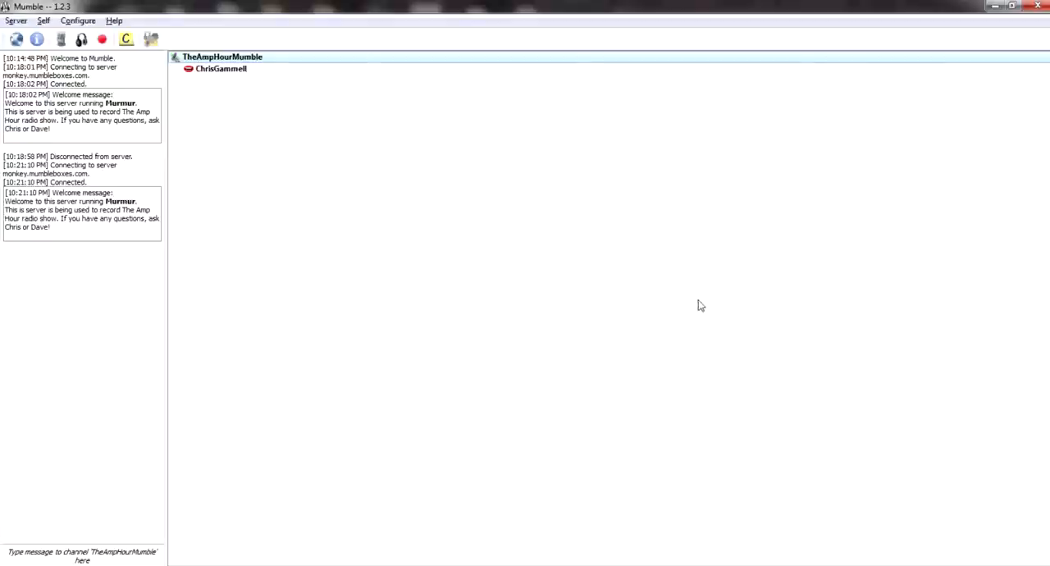
{"action": "mouse_move", "coordinate": [686, 389]}
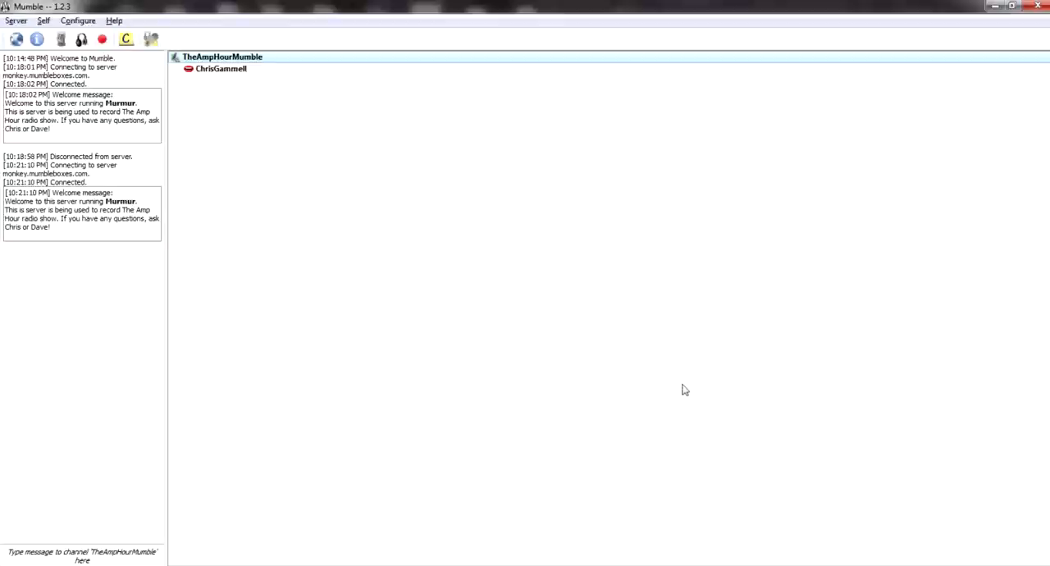
{"action": "mouse_move", "coordinate": [489, 456]}
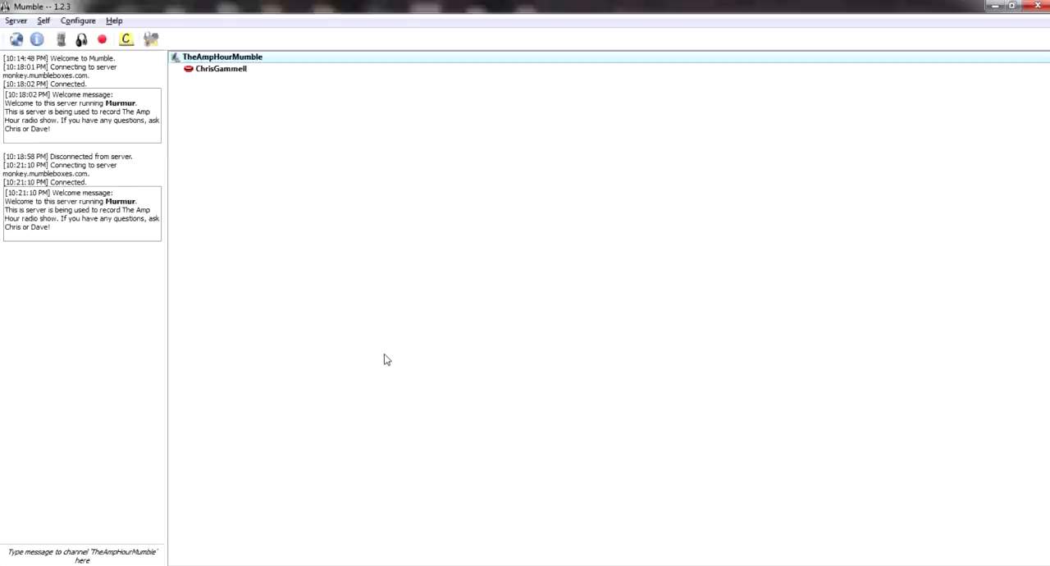
{"action": "mouse_move", "coordinate": [390, 355]}
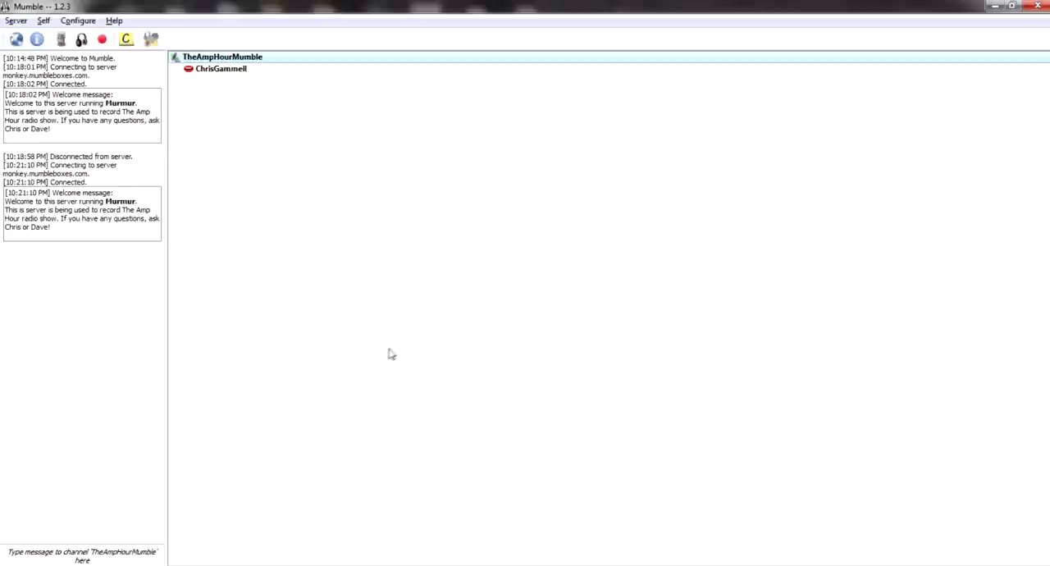
{"action": "mouse_move", "coordinate": [371, 363]}
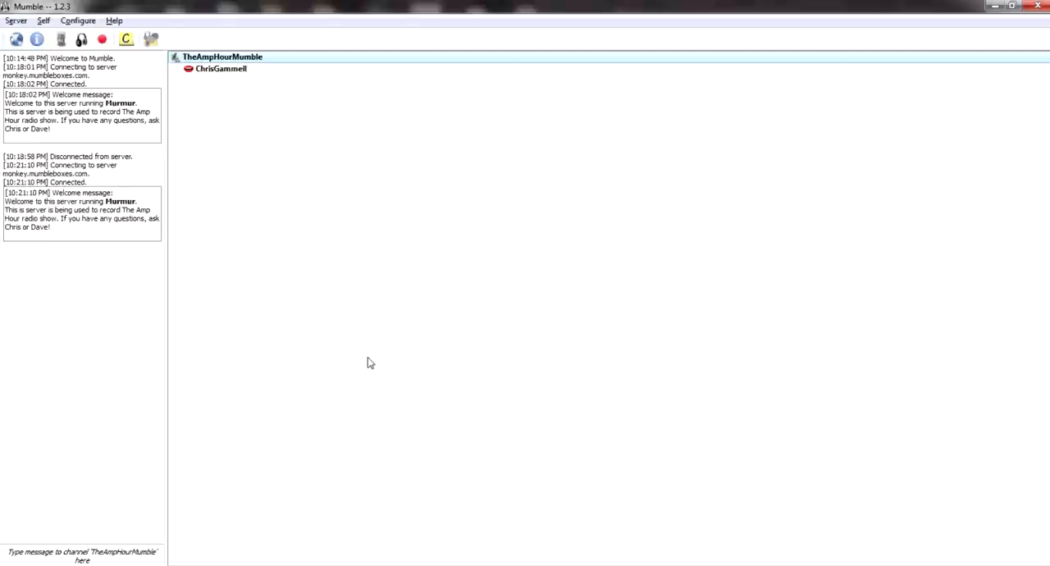
{"action": "mouse_move", "coordinate": [357, 320]}
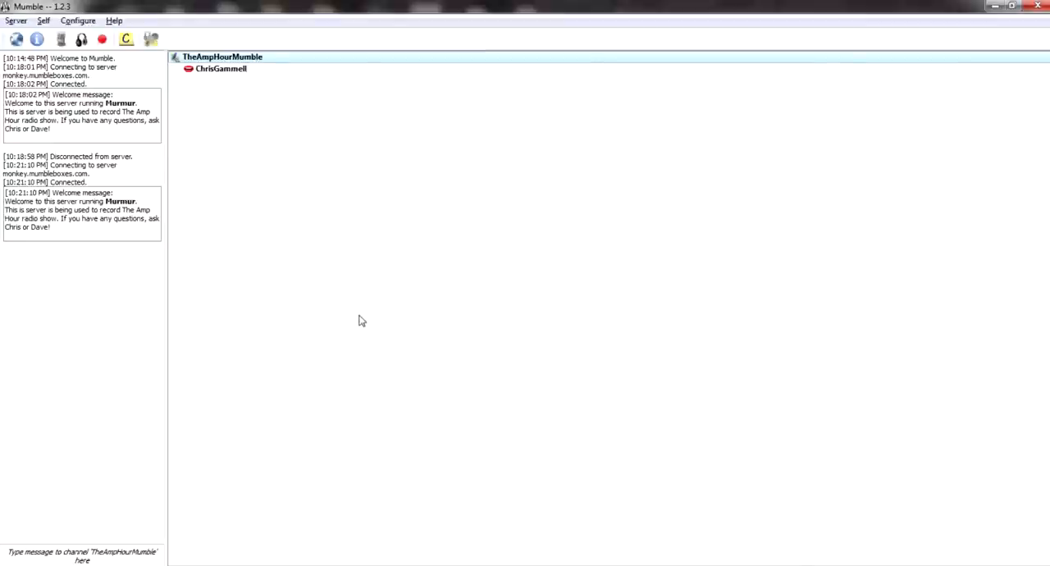
{"action": "mouse_move", "coordinate": [247, 306]}
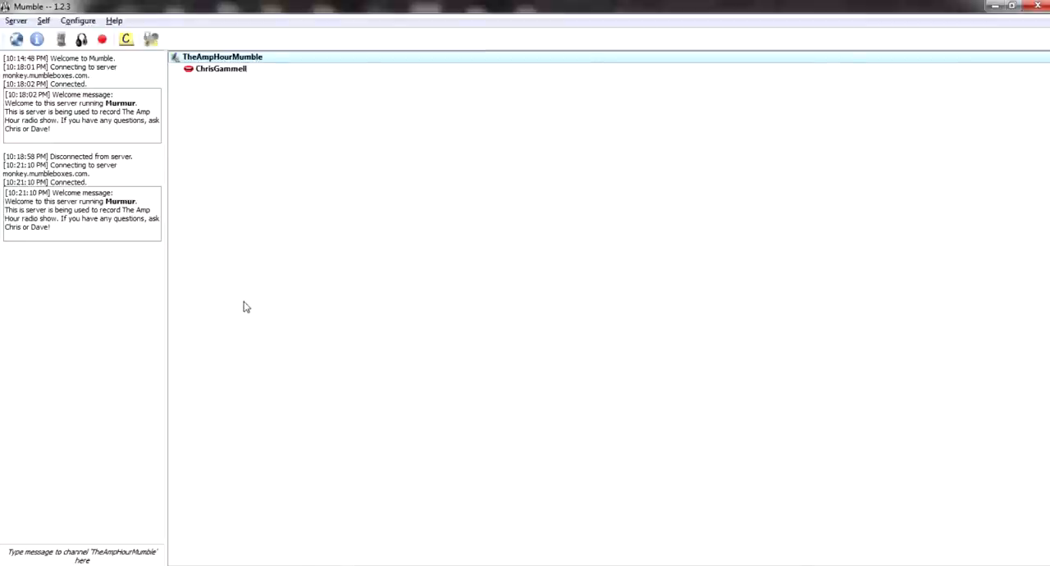
{"action": "mouse_move", "coordinate": [179, 200]}
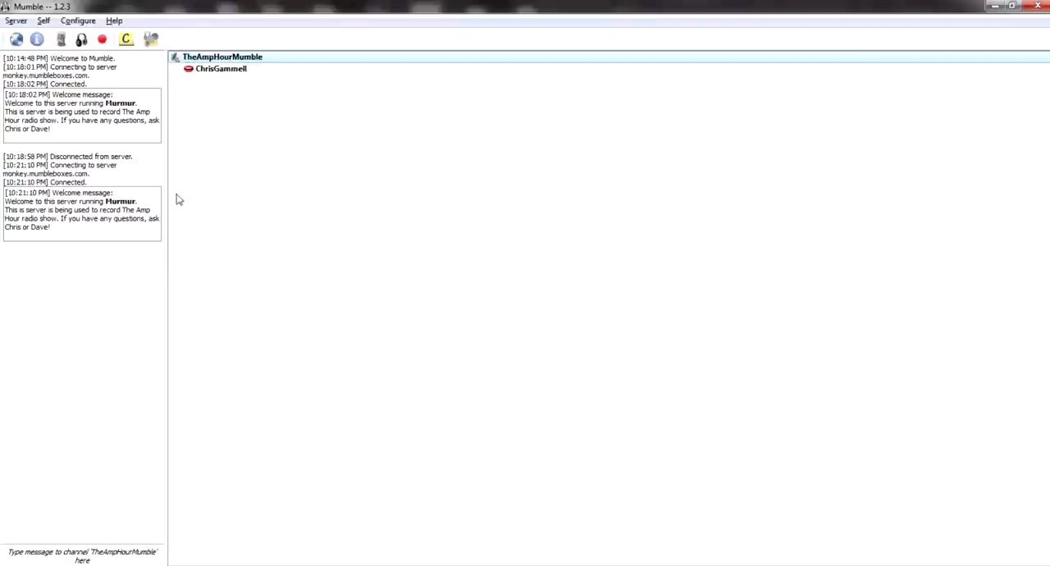
{"action": "mouse_move", "coordinate": [187, 192]}
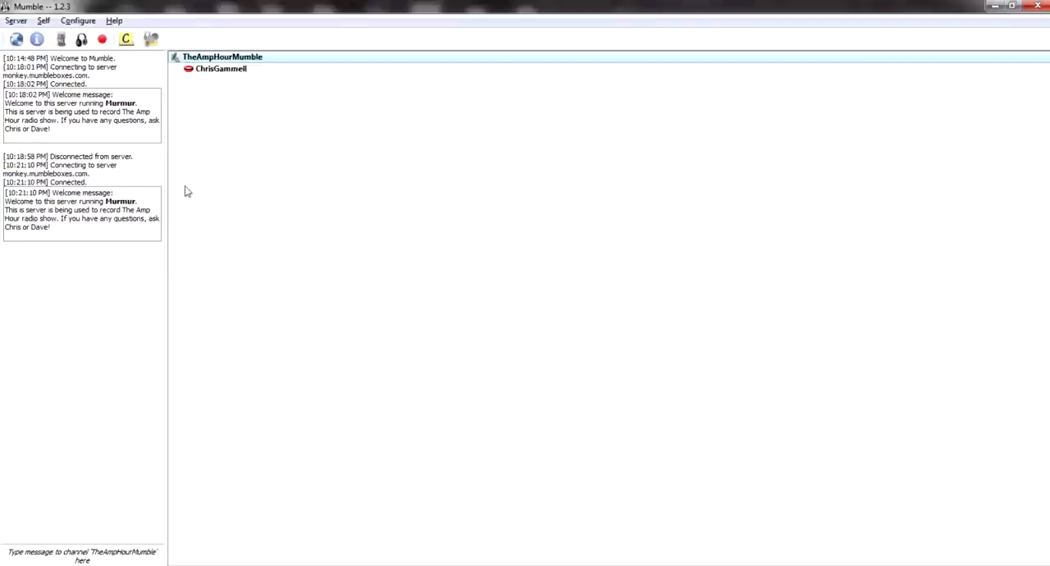
{"action": "mouse_move", "coordinate": [138, 93]}
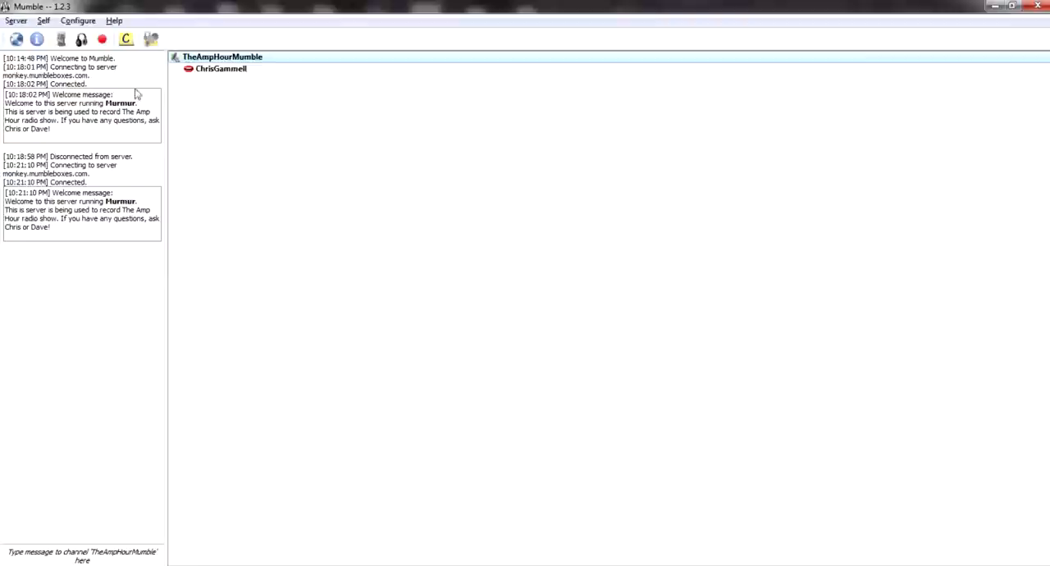
{"action": "left_click", "coordinate": [102, 40]}
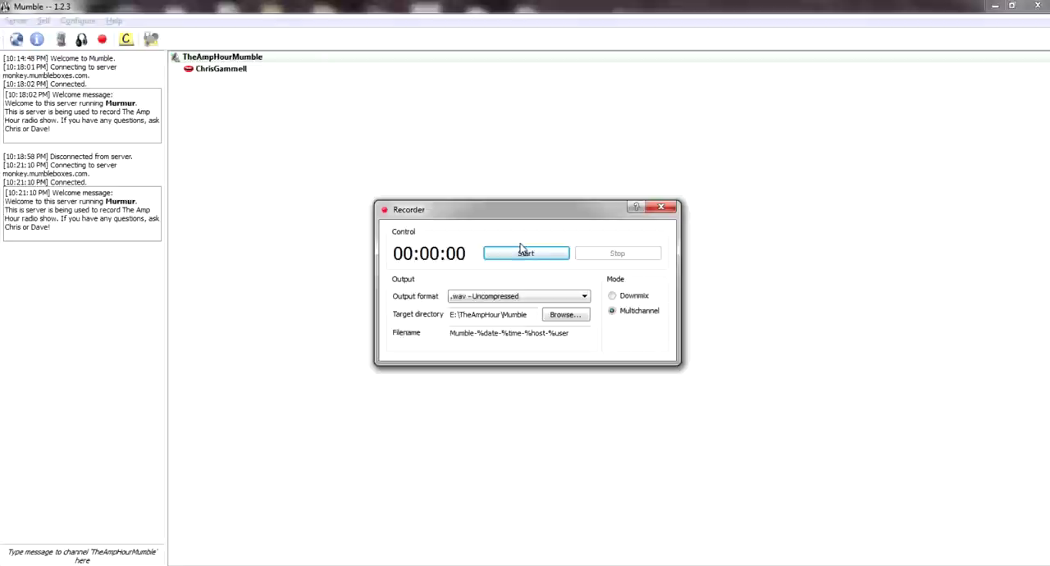
{"action": "left_click", "coordinate": [612, 311]}
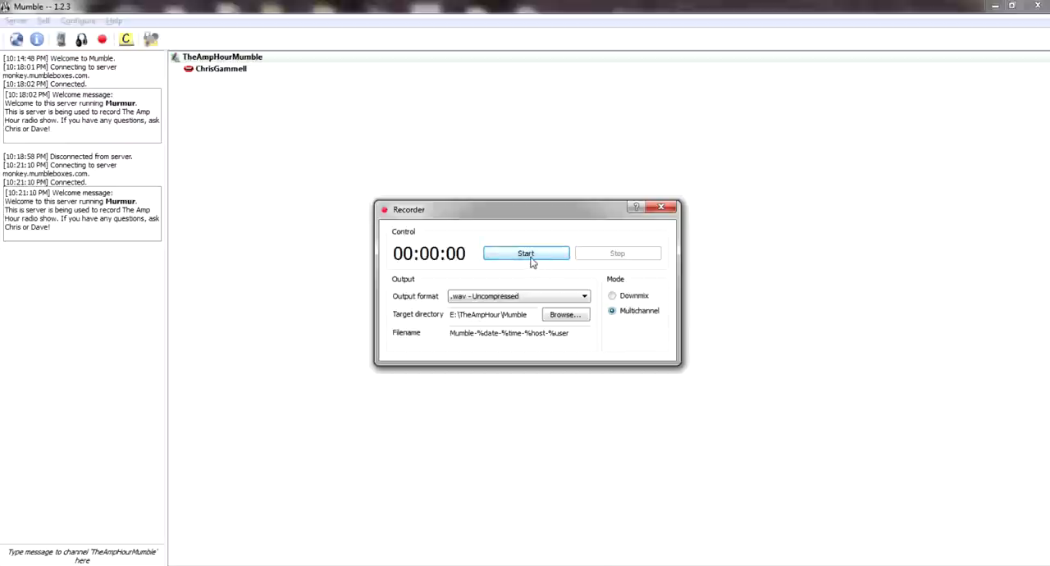
Step: Record about 1 minute 48 seconds of the call as separate WAV tracks, then stop
{"action": "left_click", "coordinate": [526, 253]}
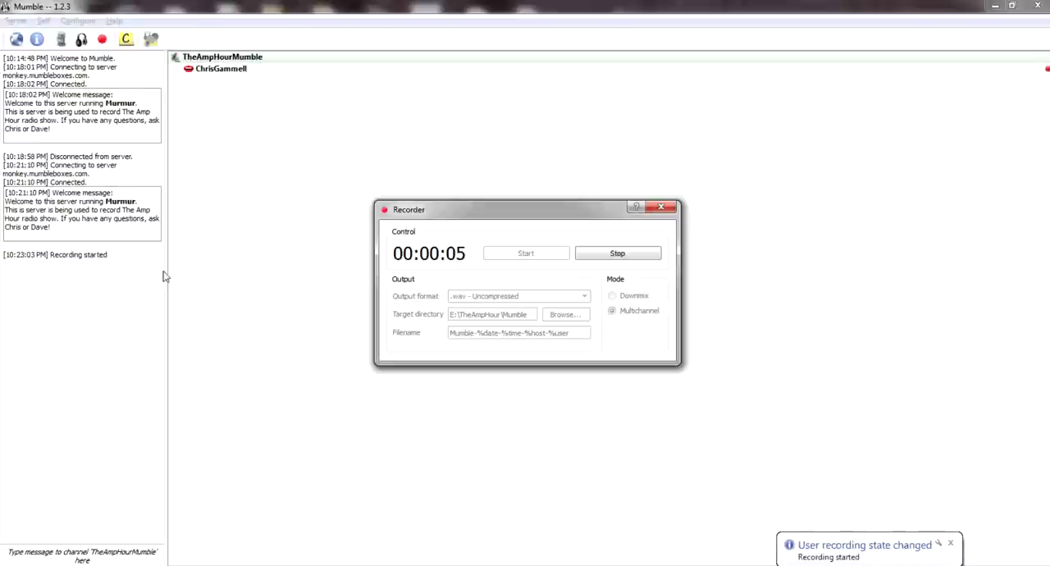
{"action": "mouse_move", "coordinate": [220, 268]}
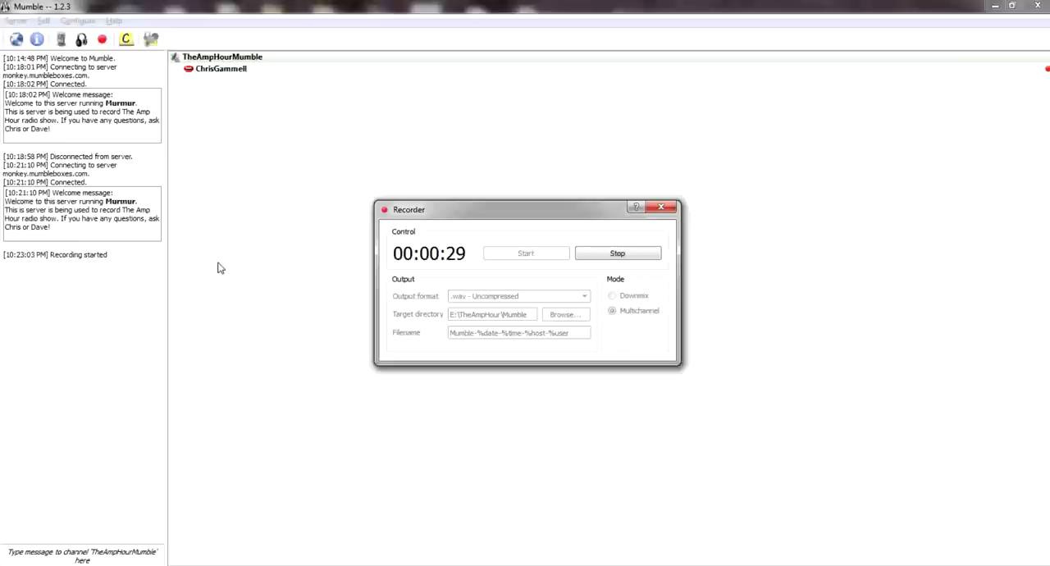
{"action": "mouse_move", "coordinate": [235, 246]}
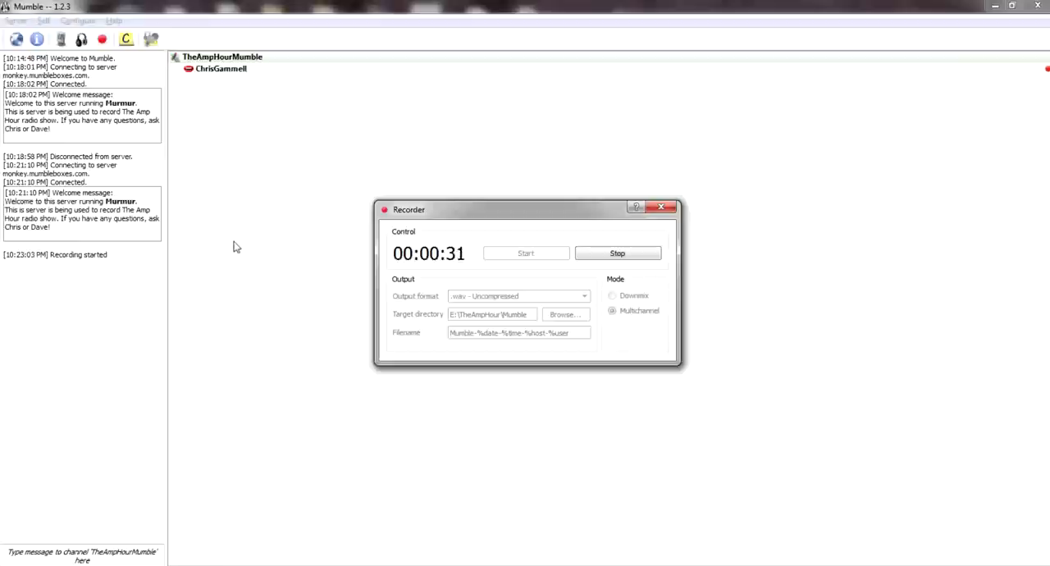
{"action": "mouse_move", "coordinate": [221, 351]}
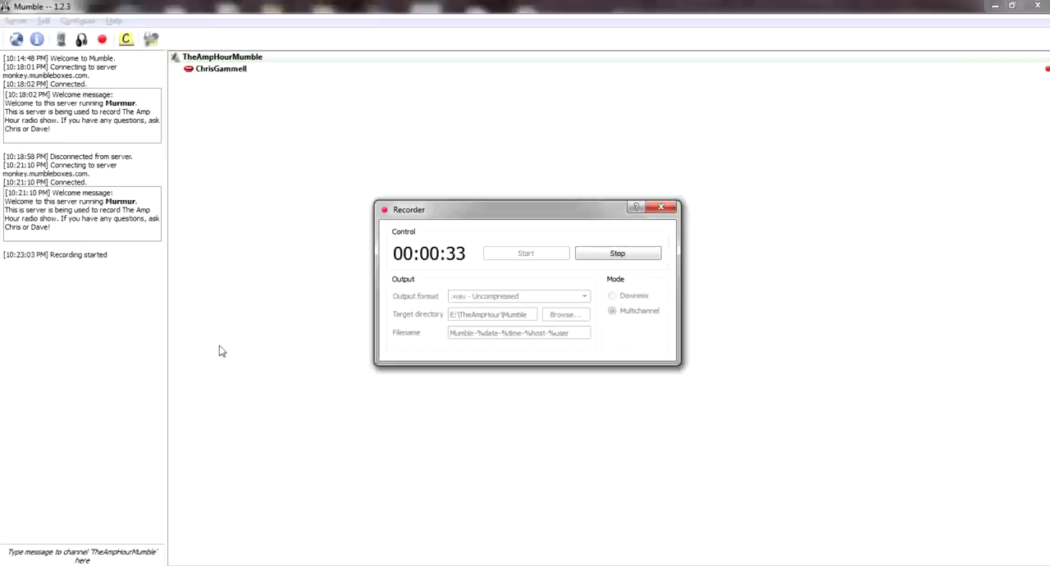
{"action": "mouse_move", "coordinate": [210, 314]}
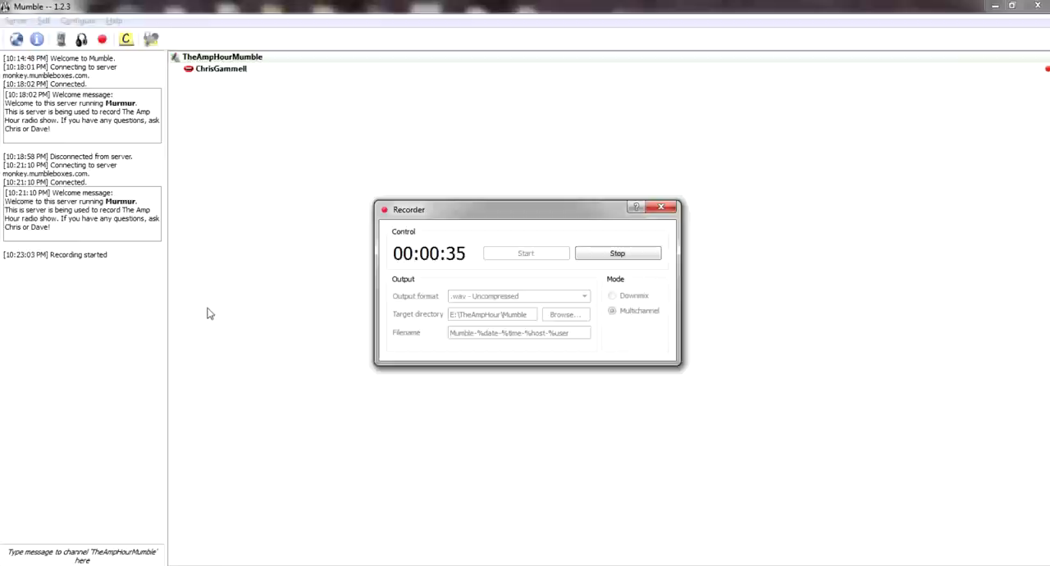
{"action": "mouse_move", "coordinate": [425, 305]}
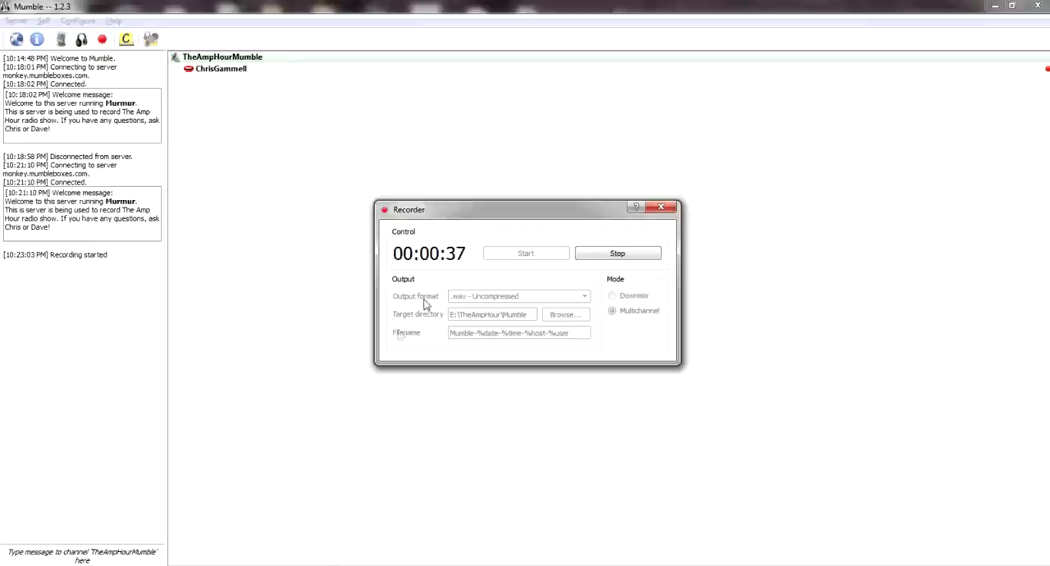
{"action": "mouse_move", "coordinate": [186, 174]}
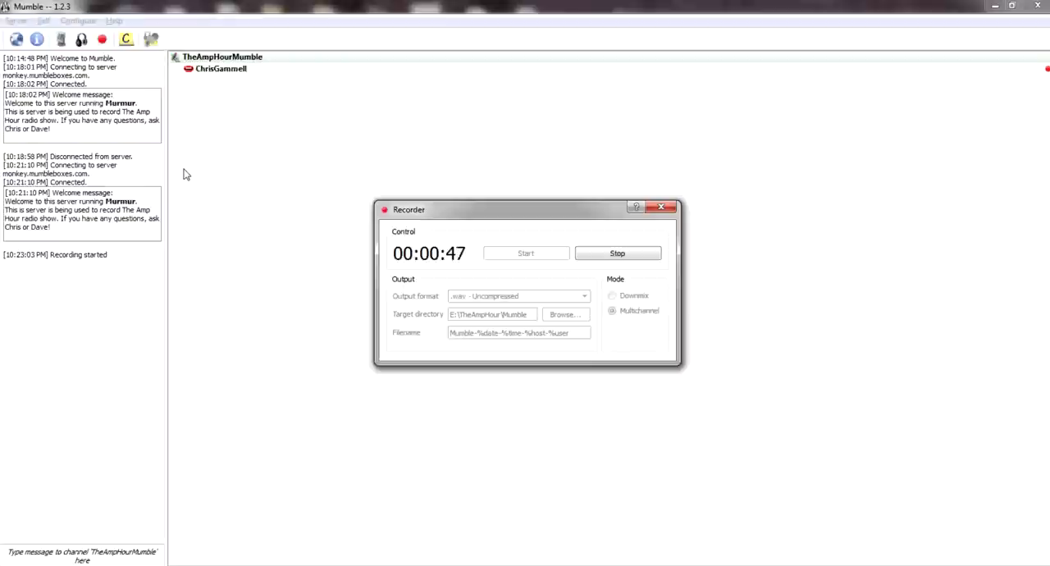
{"action": "mouse_move", "coordinate": [251, 329]}
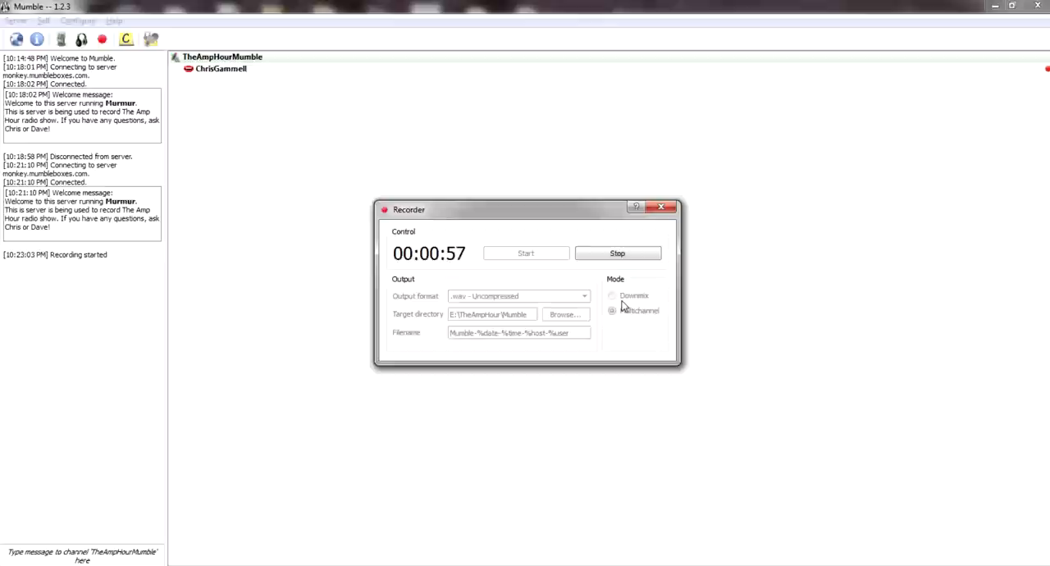
{"action": "mouse_move", "coordinate": [617, 328]}
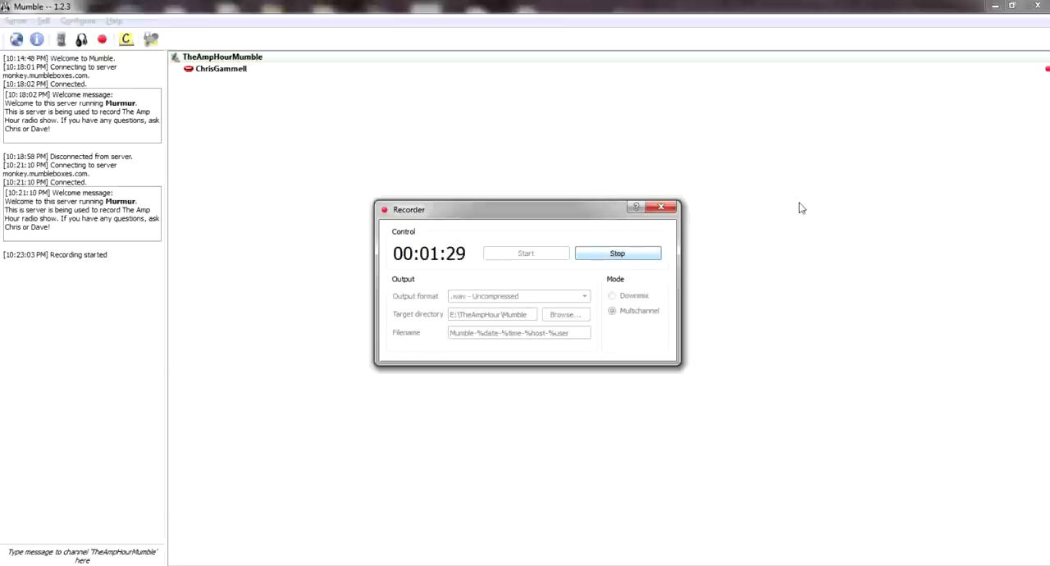
{"action": "mouse_move", "coordinate": [492, 466]}
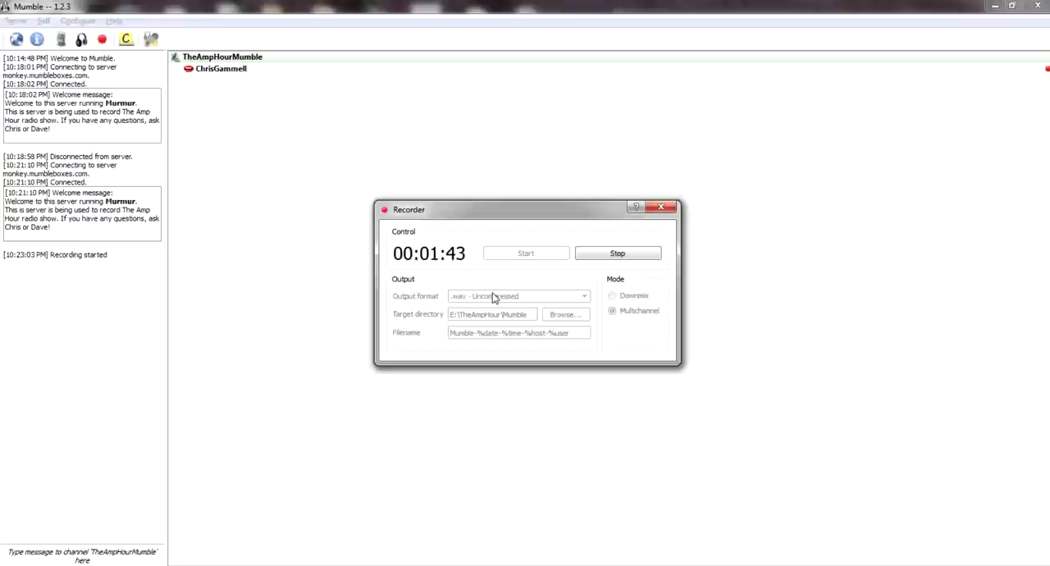
{"action": "mouse_move", "coordinate": [555, 289]}
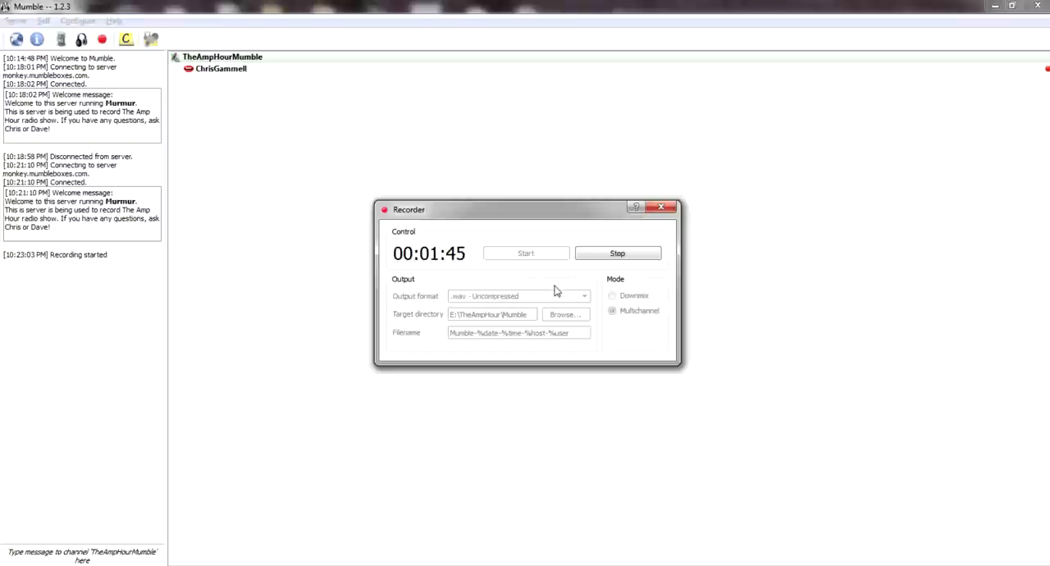
{"action": "mouse_move", "coordinate": [607, 282]}
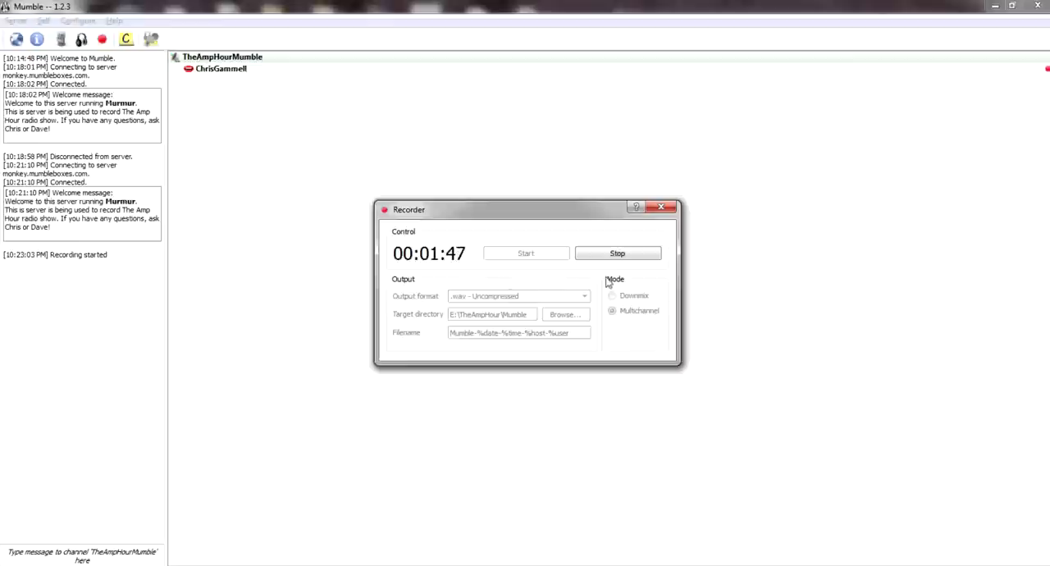
{"action": "left_click", "coordinate": [617, 253]}
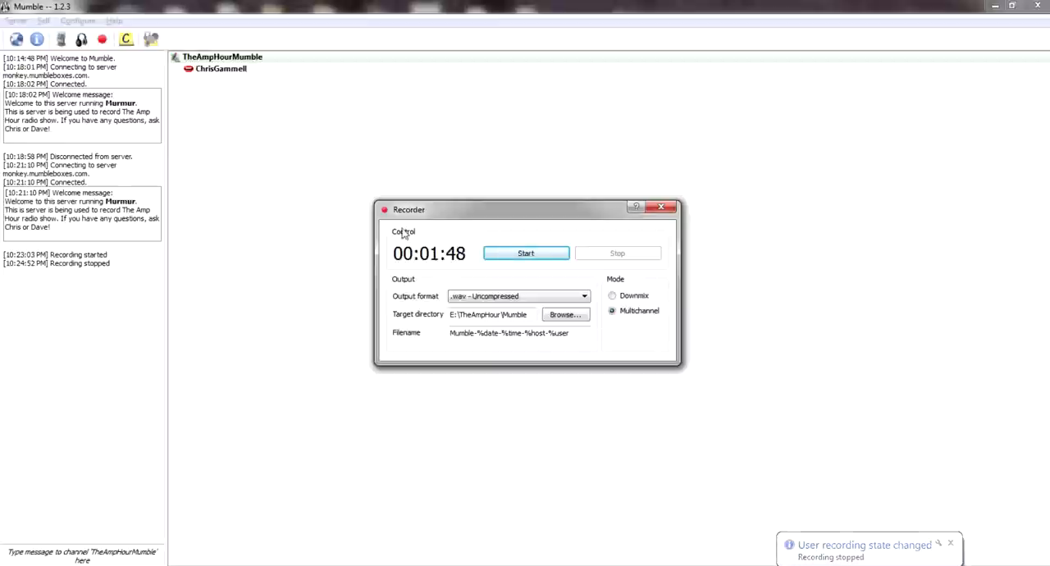
Step: Glance at Configure, then send 'This is ACH' to the channel chat
{"action": "left_click", "coordinate": [77, 20]}
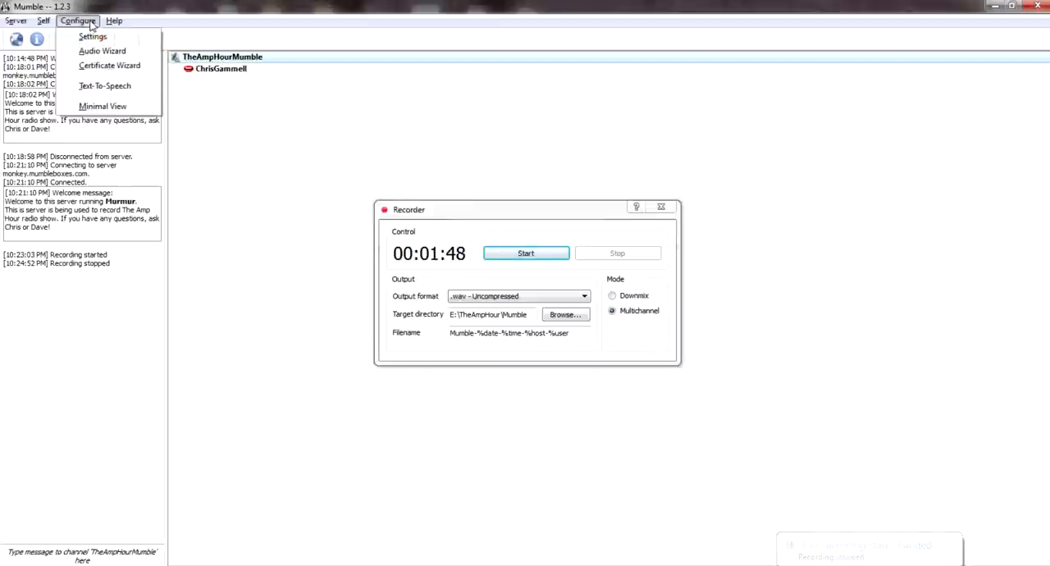
{"action": "mouse_move", "coordinate": [108, 55]}
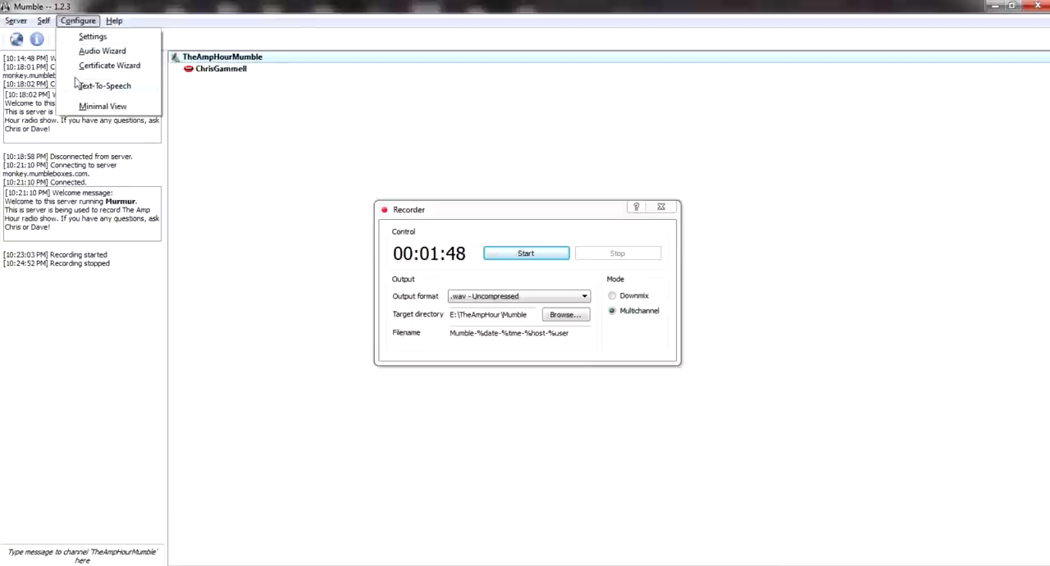
{"action": "mouse_move", "coordinate": [128, 558]}
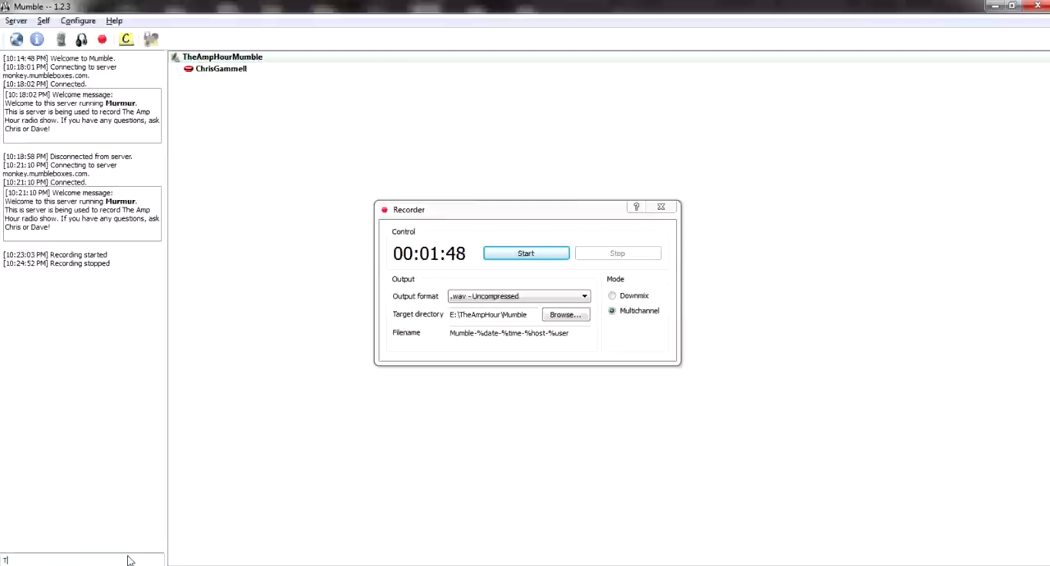
{"action": "type", "text": "This is ACH"}
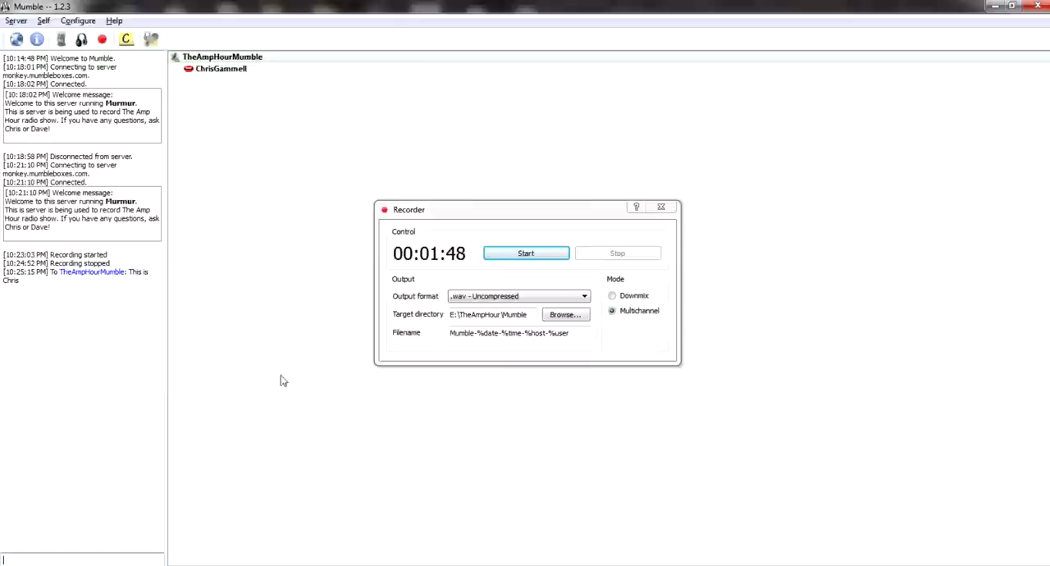
{"action": "mouse_move", "coordinate": [89, 212]}
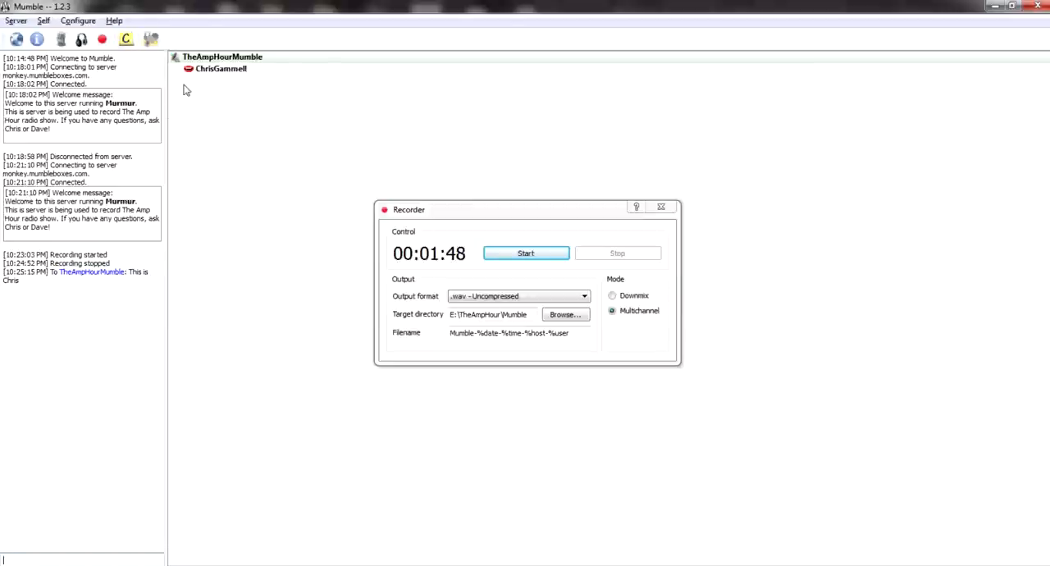
{"action": "mouse_move", "coordinate": [289, 487]}
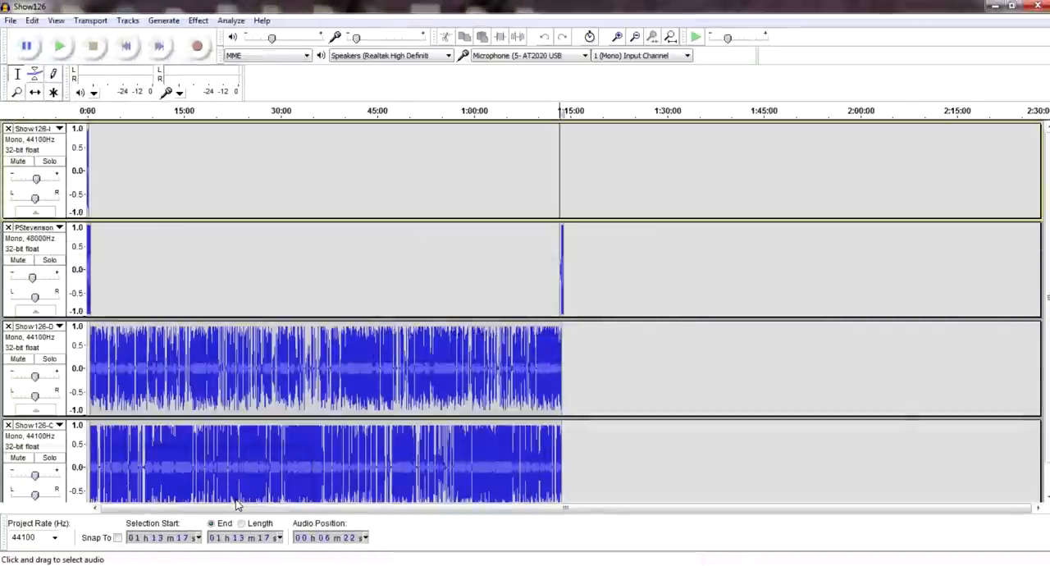
{"action": "mouse_move", "coordinate": [351, 315]}
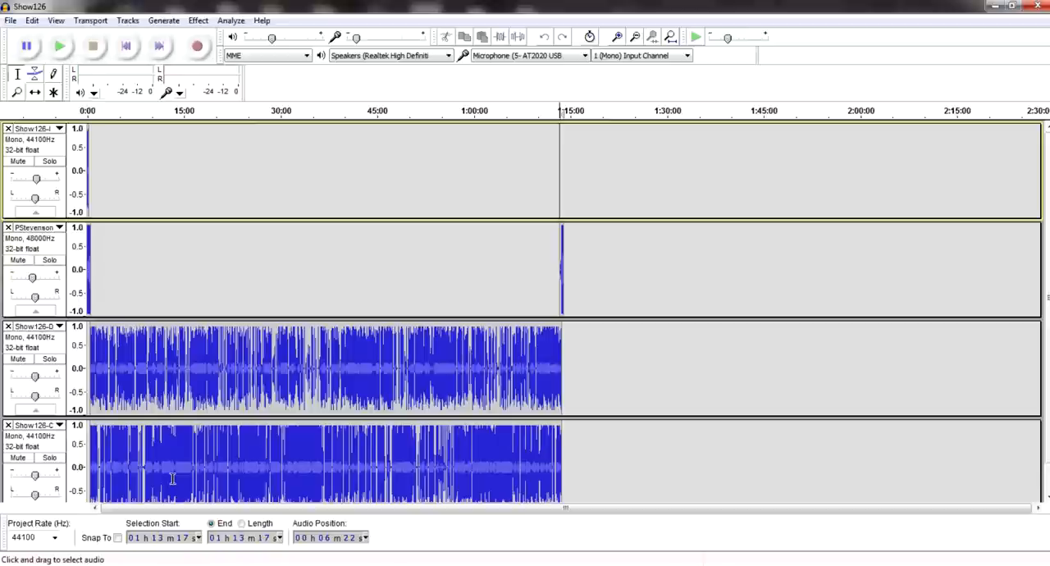
{"action": "mouse_move", "coordinate": [304, 451]}
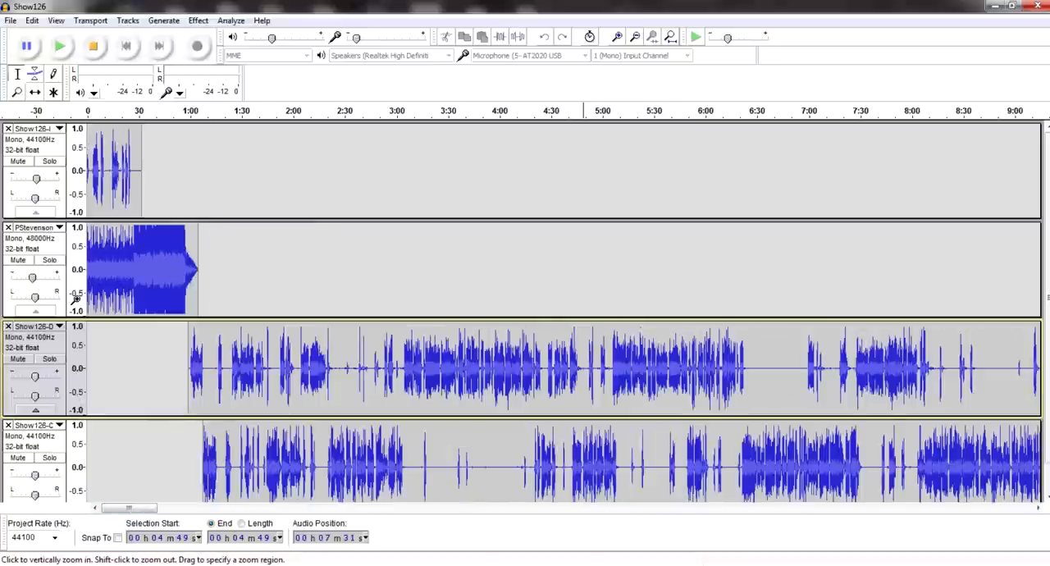
{"action": "mouse_move", "coordinate": [138, 283]}
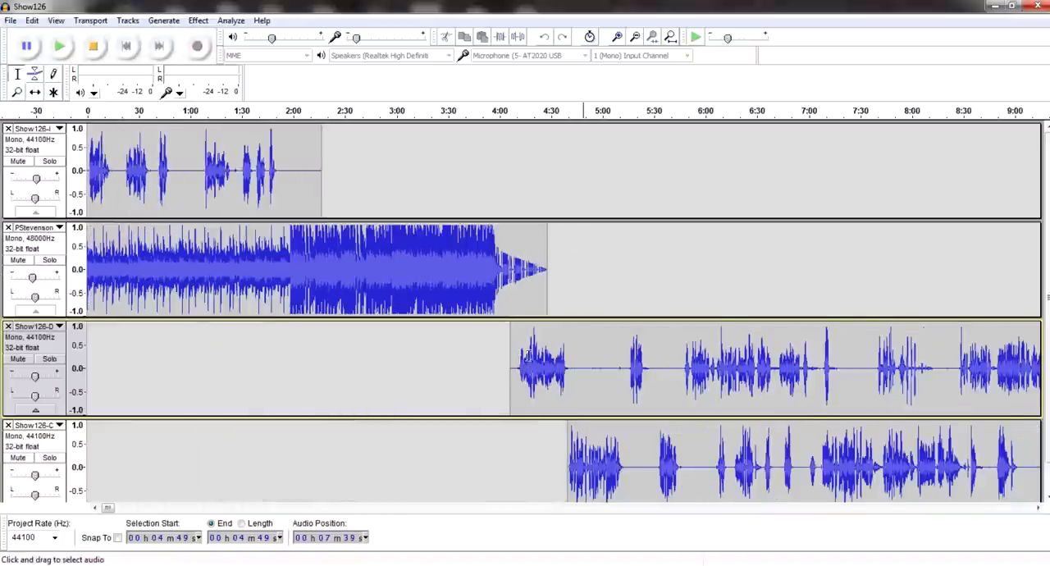
{"action": "mouse_move", "coordinate": [627, 200]}
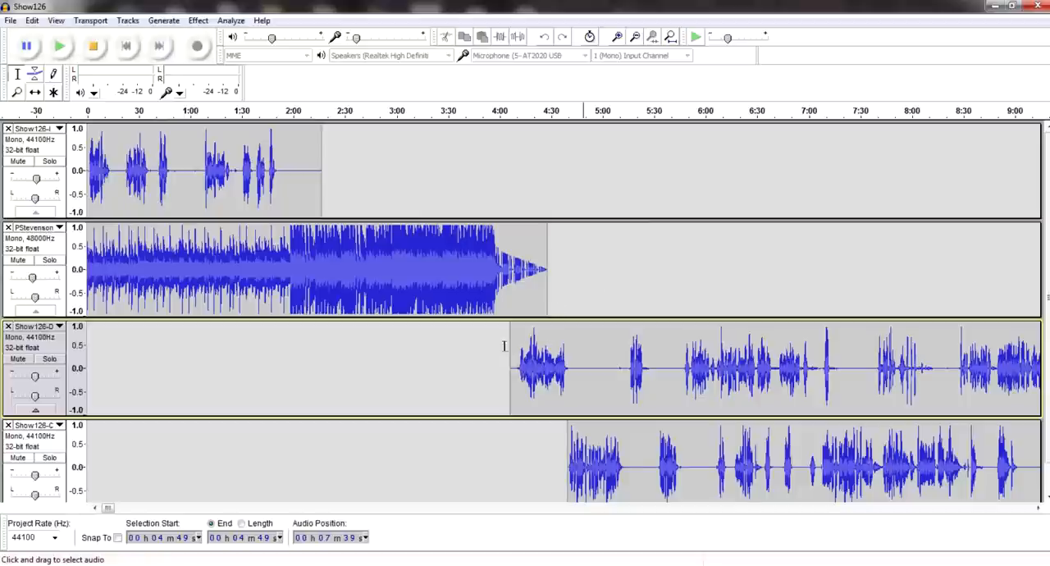
{"action": "mouse_move", "coordinate": [673, 380]}
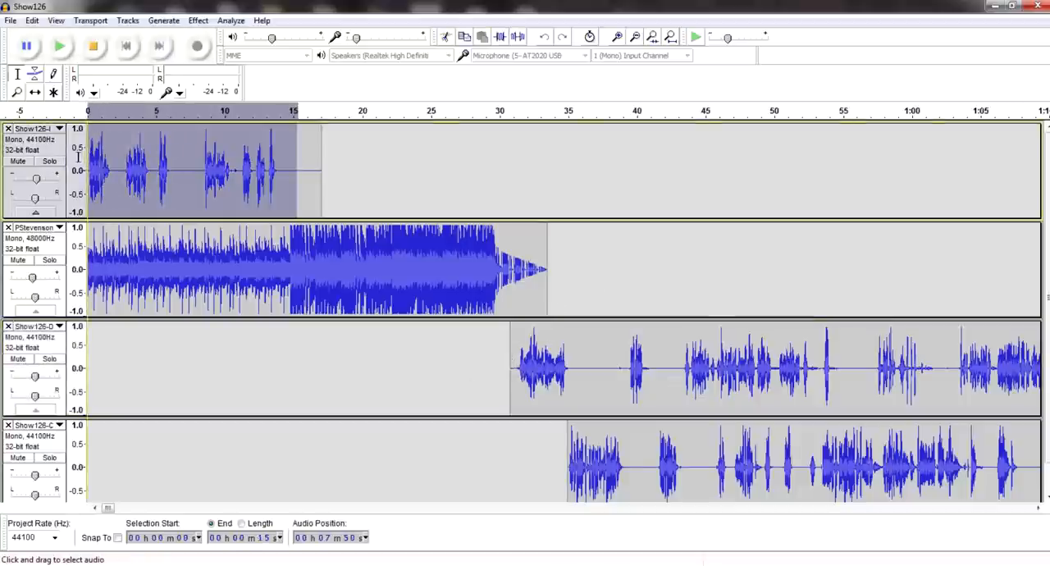
Step: Mark the point around 30–35 seconds where the intro music fades out
{"action": "left_click", "coordinate": [558, 269]}
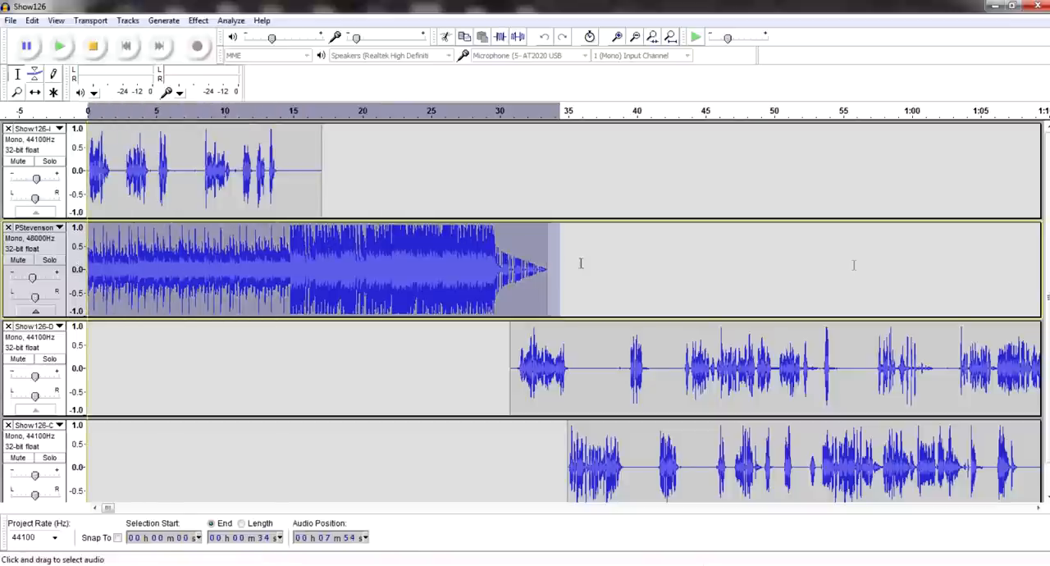
{"action": "mouse_move", "coordinate": [854, 266]}
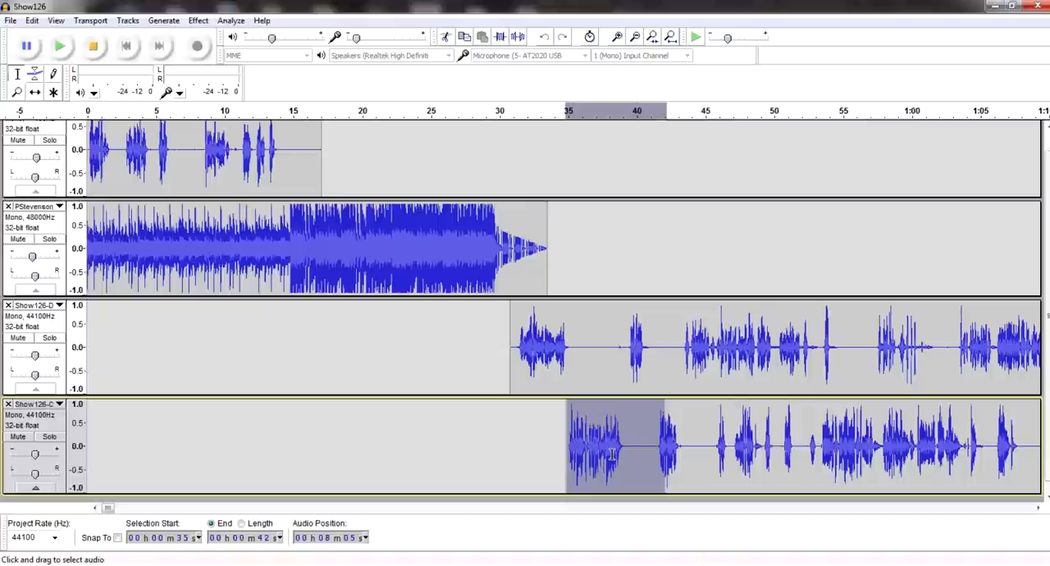
{"action": "mouse_move", "coordinate": [558, 419]}
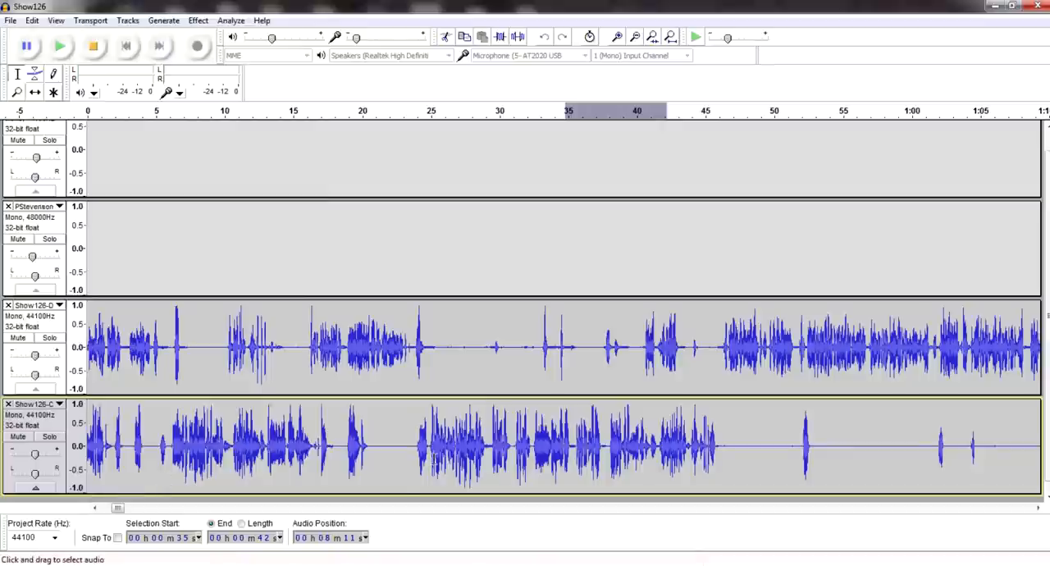
{"action": "mouse_move", "coordinate": [417, 407]}
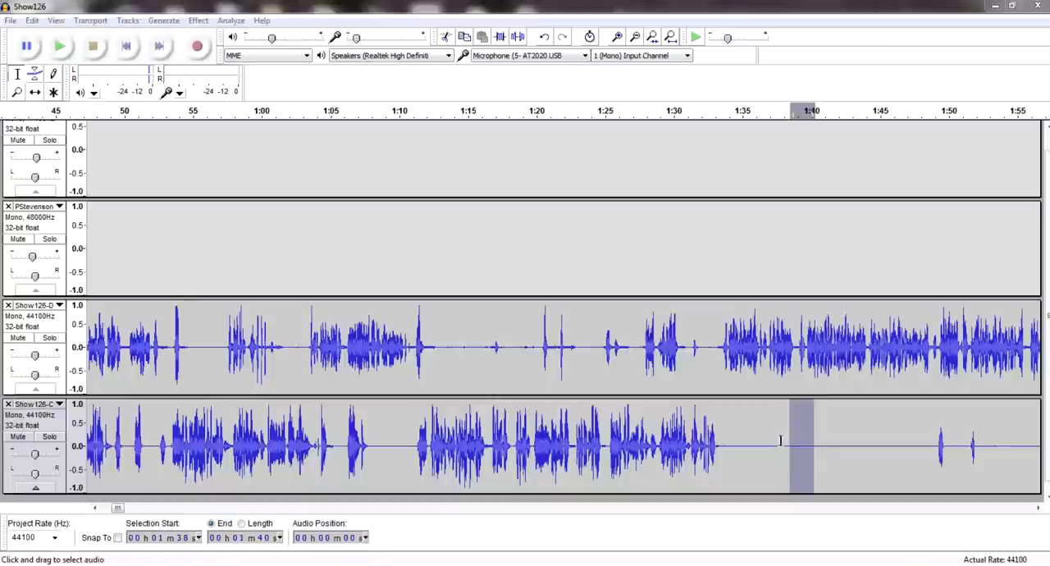
{"action": "mouse_move", "coordinate": [798, 450]}
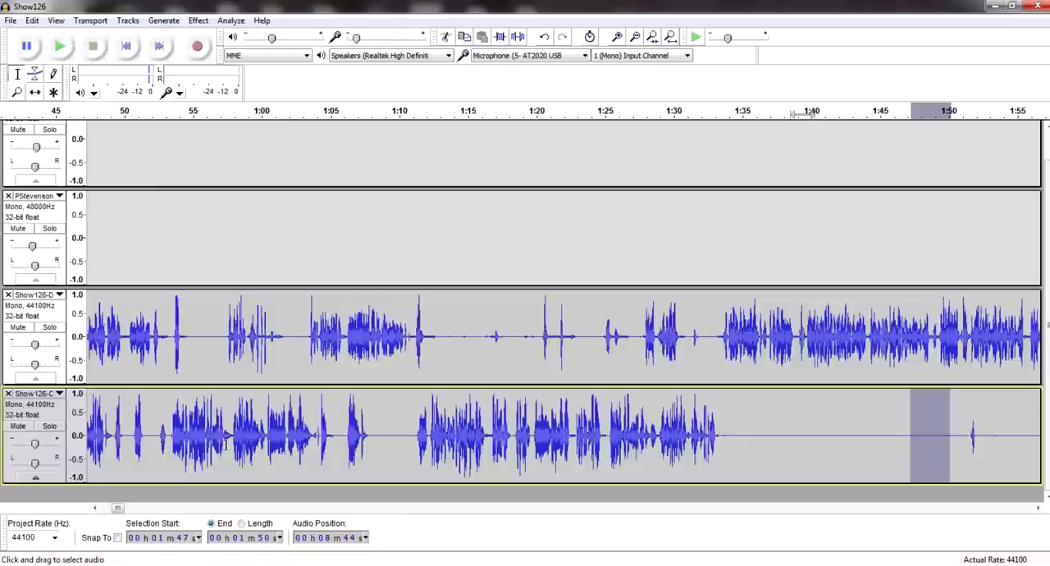
{"action": "mouse_move", "coordinate": [414, 312]}
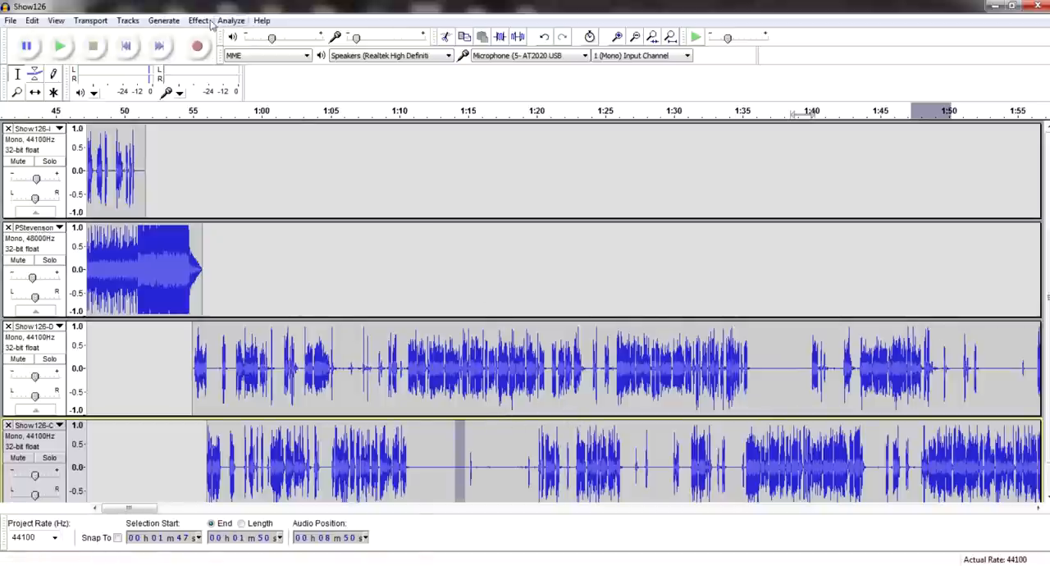
Step: Bring up the Effect menu after sliding the voice tracks to the intro's end
{"action": "left_click", "coordinate": [197, 20]}
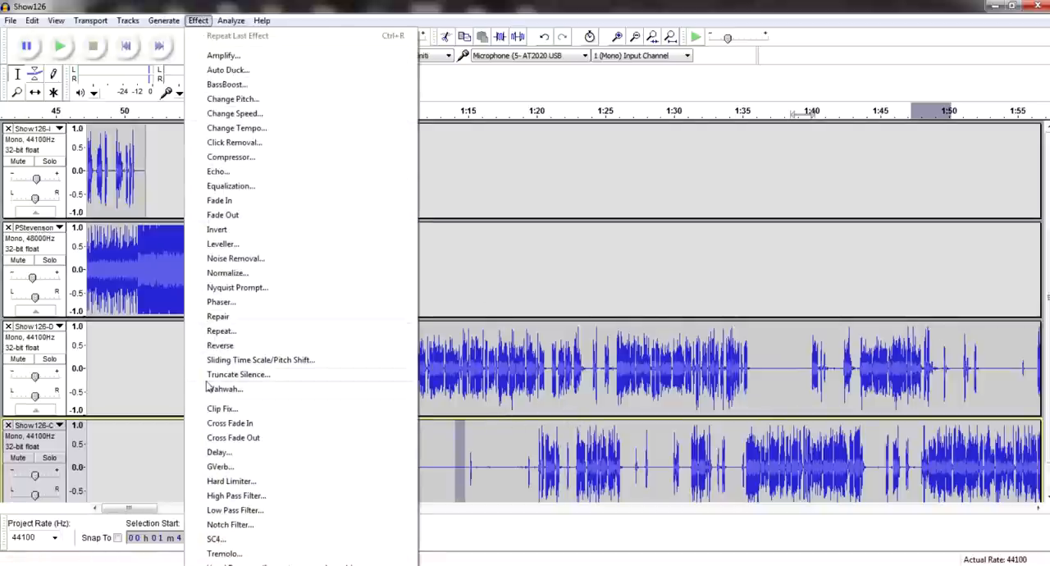
{"action": "mouse_move", "coordinate": [233, 437]}
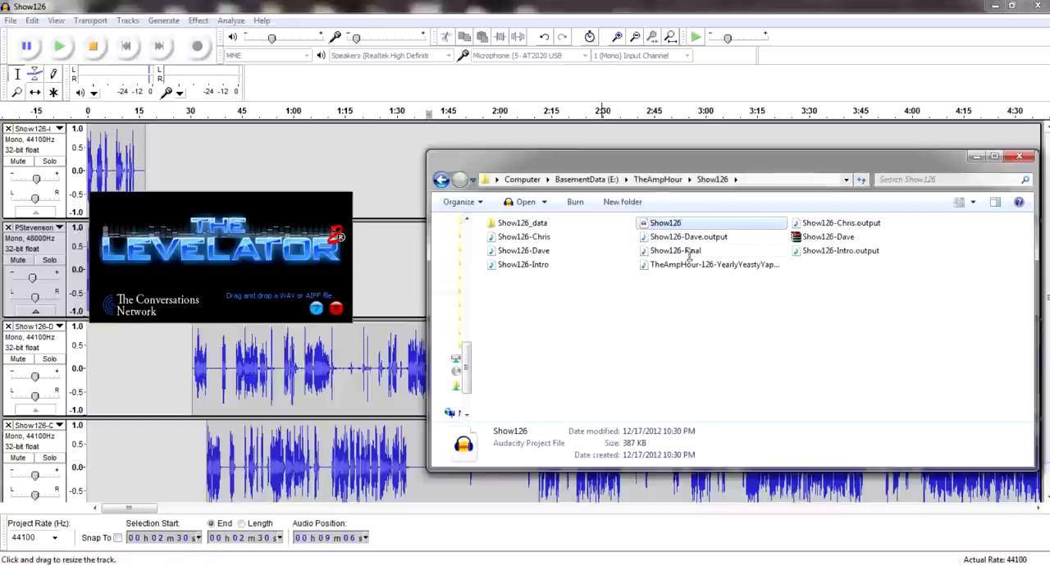
Step: Select Show126-Dave.wav in the episode folder and send it to The Levelator
{"action": "left_click", "coordinate": [524, 250]}
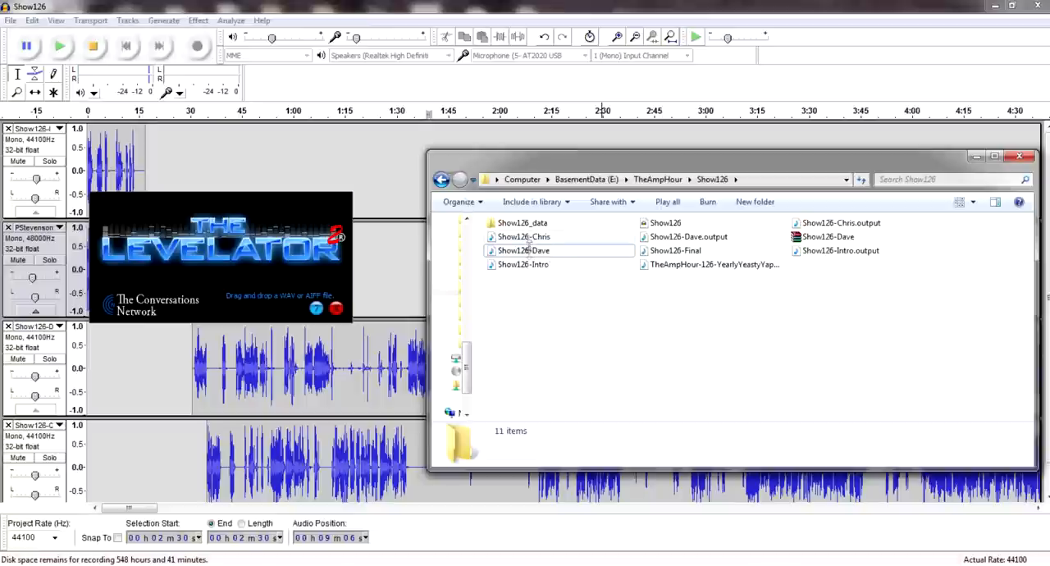
{"action": "left_click", "coordinate": [524, 250]}
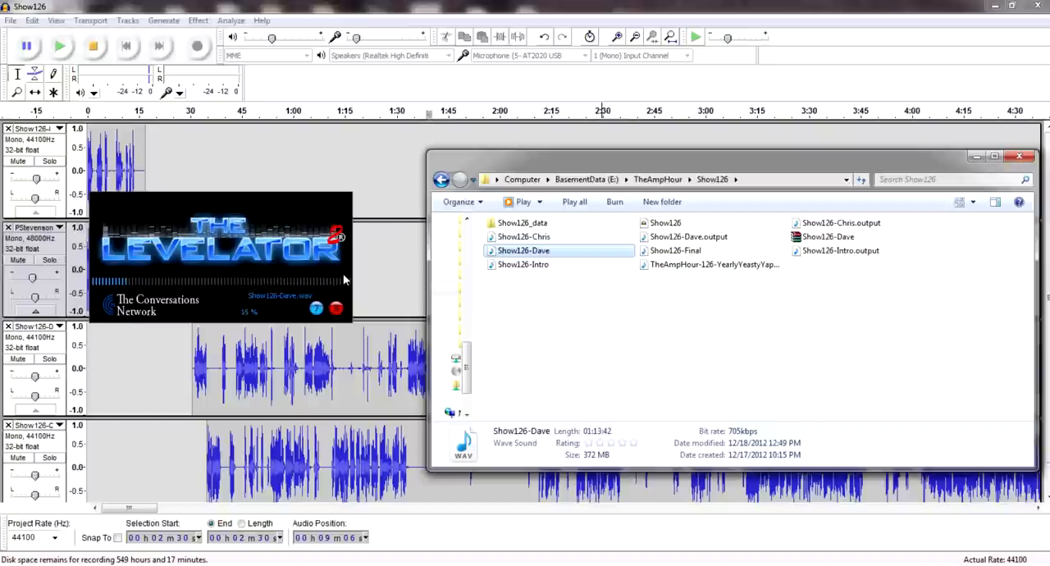
{"action": "mouse_move", "coordinate": [227, 367]}
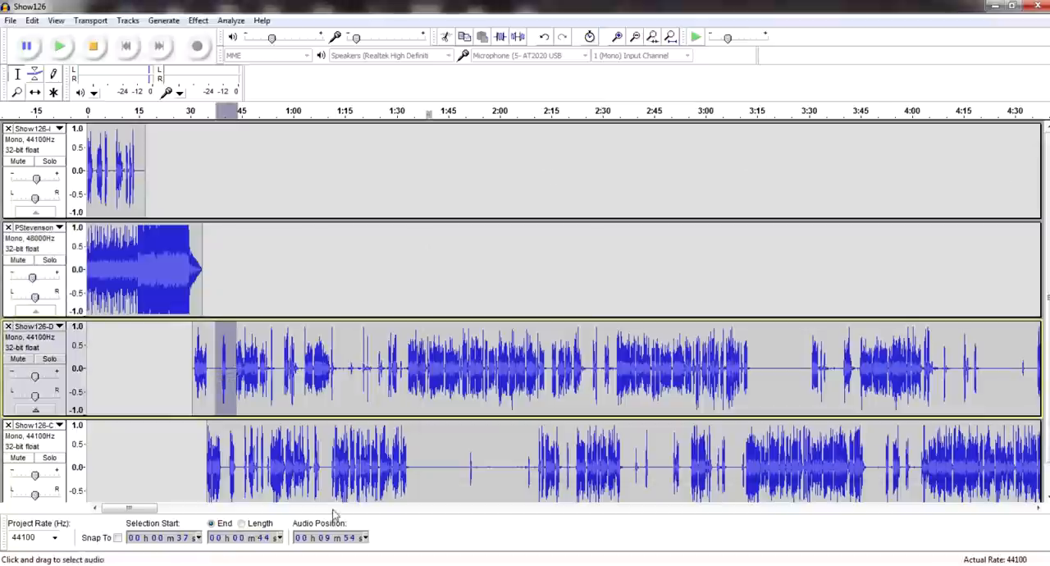
{"action": "mouse_move", "coordinate": [352, 316]}
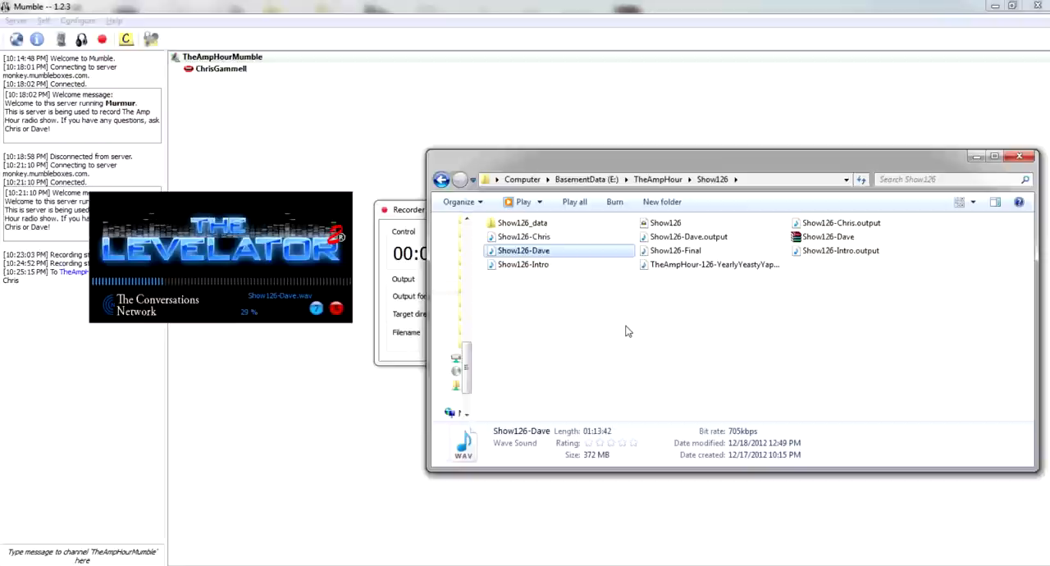
{"action": "mouse_move", "coordinate": [555, 535]}
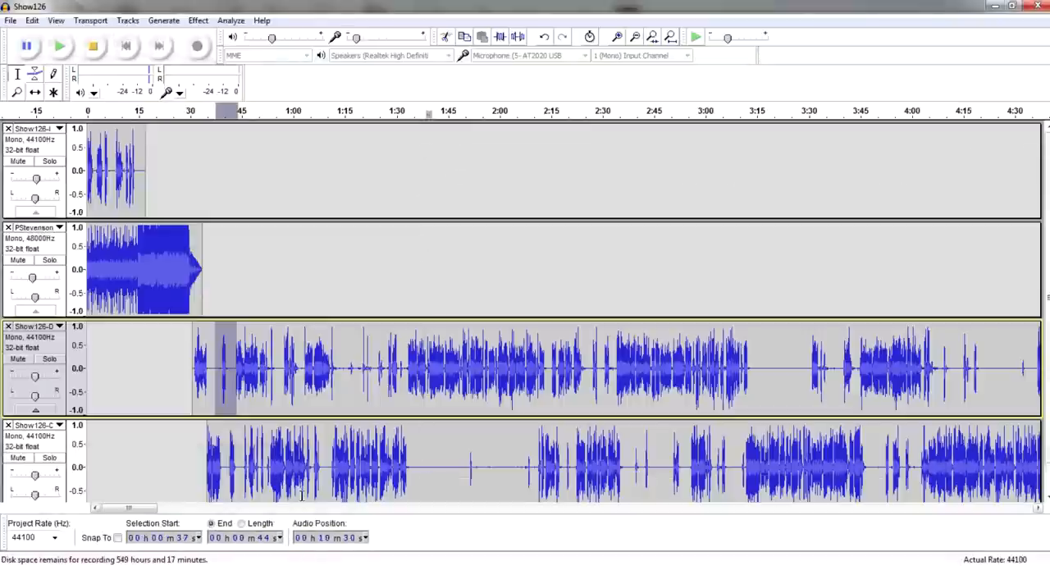
{"action": "mouse_move", "coordinate": [407, 304]}
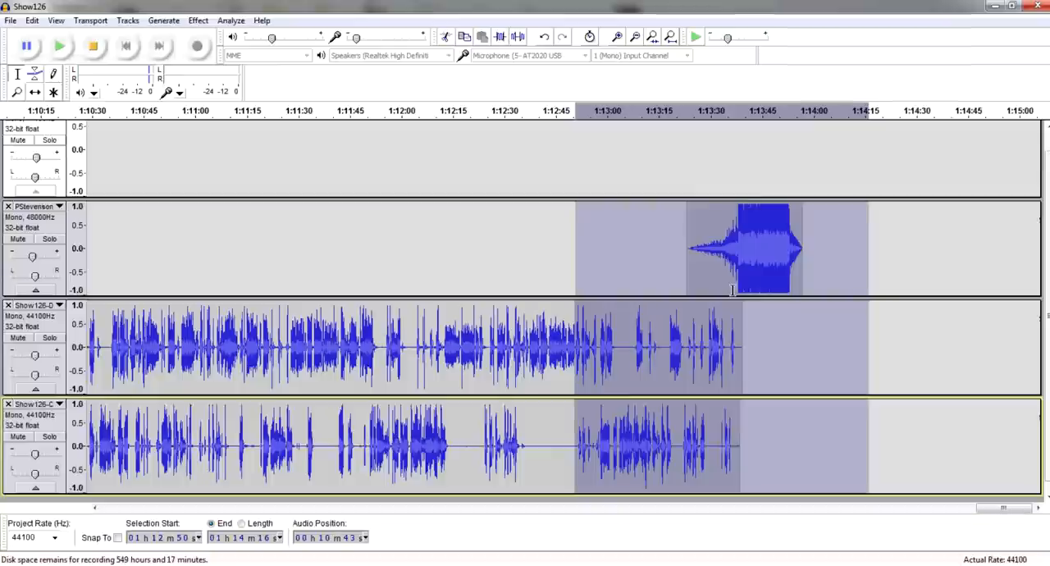
Step: Start the File > Export of the mix as WAV signed 16-bit PCM
{"action": "left_click", "coordinate": [10, 19]}
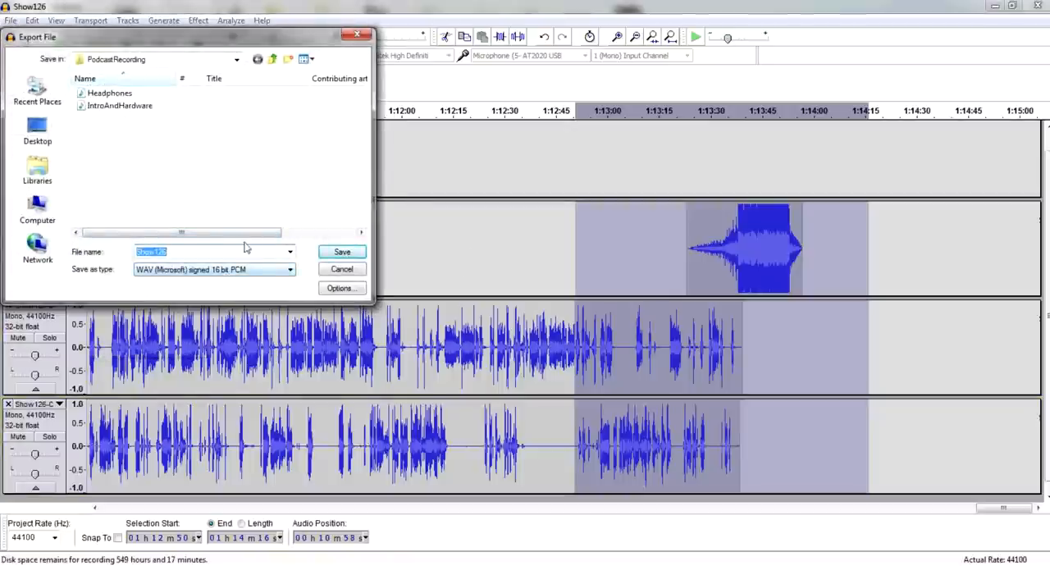
{"action": "mouse_move", "coordinate": [256, 266]}
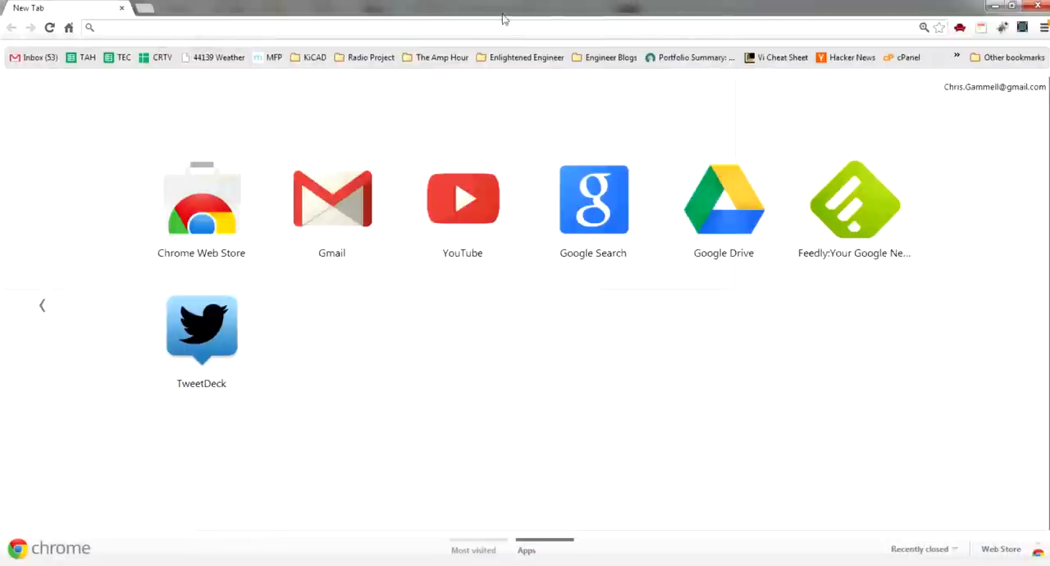
Step: Go to libsyn.com, enter the 'theam…' account credentials and log in
{"action": "type", "text": "libsyn.com"}
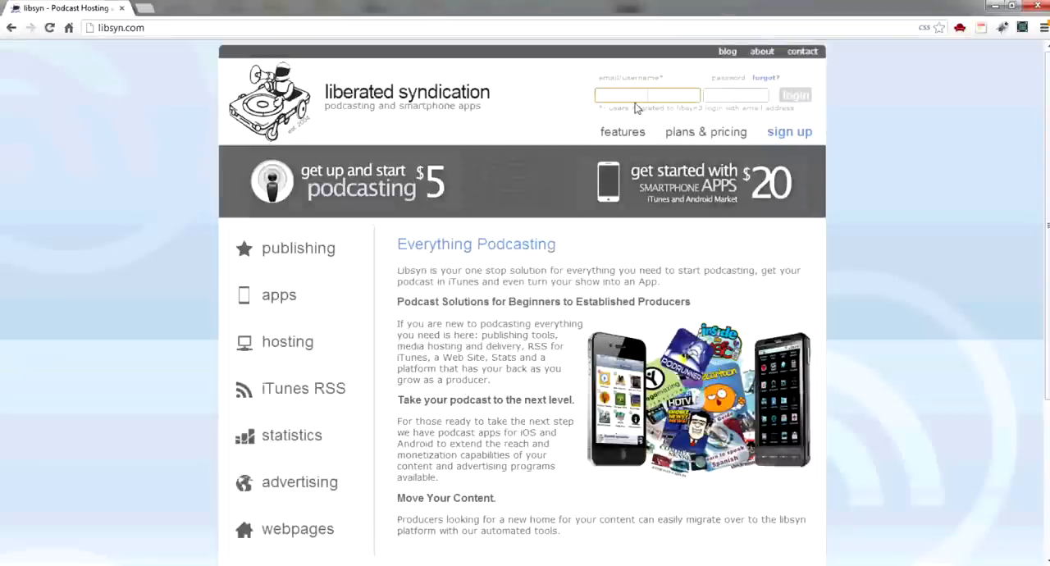
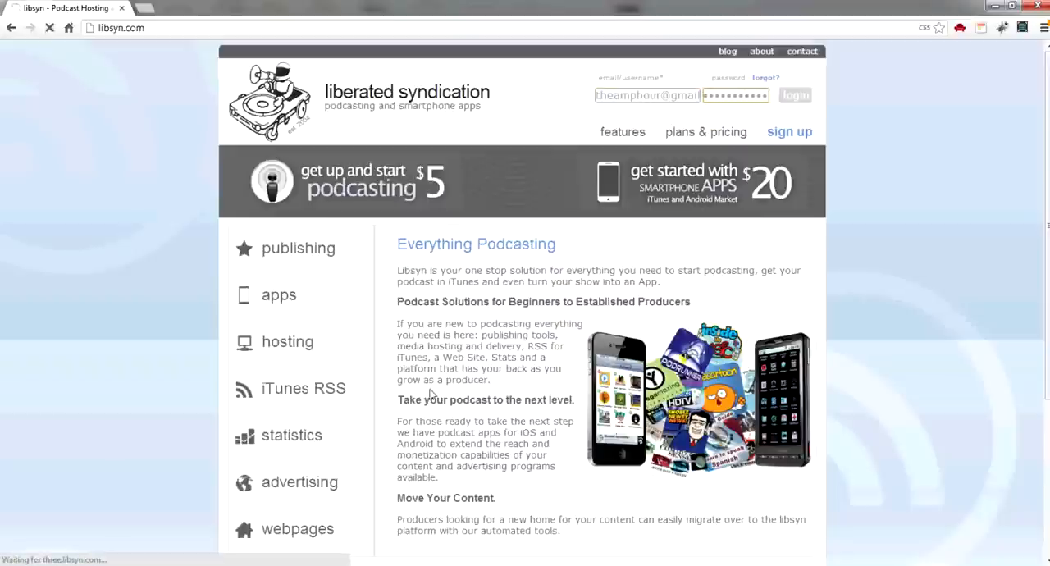
{"action": "left_click", "coordinate": [795, 95]}
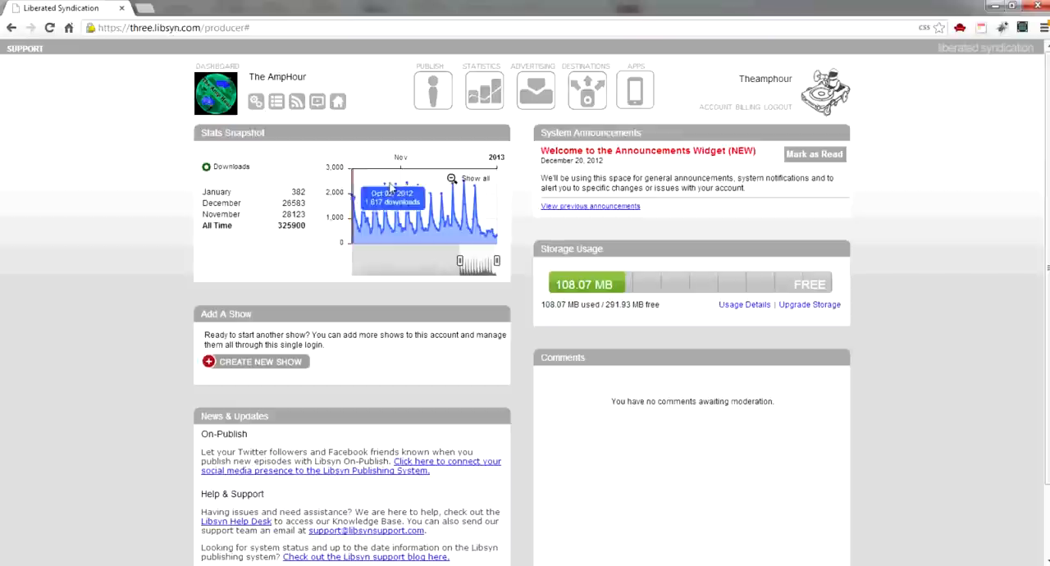
{"action": "mouse_move", "coordinate": [376, 171]}
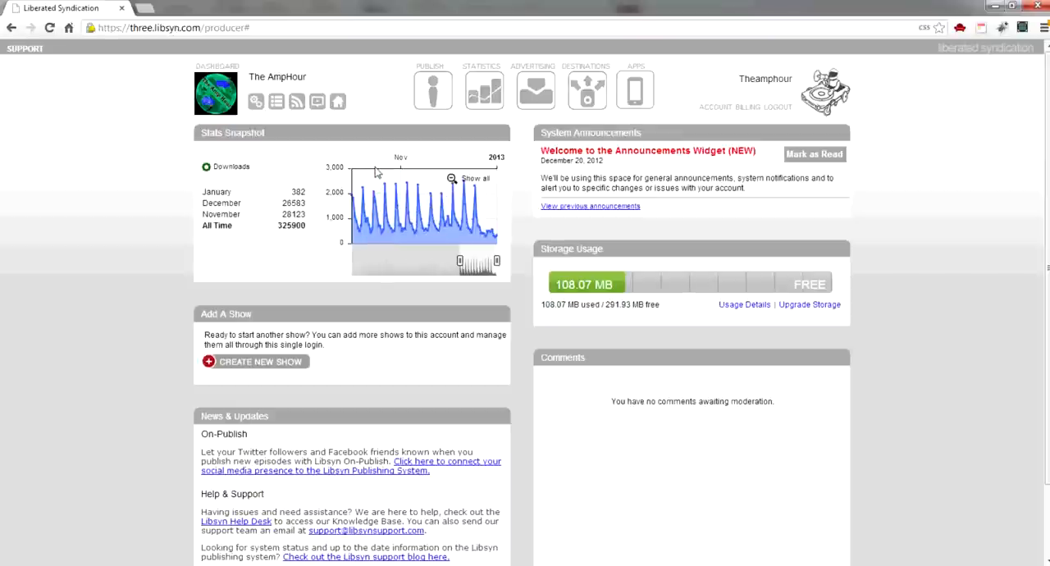
{"action": "mouse_move", "coordinate": [440, 187]}
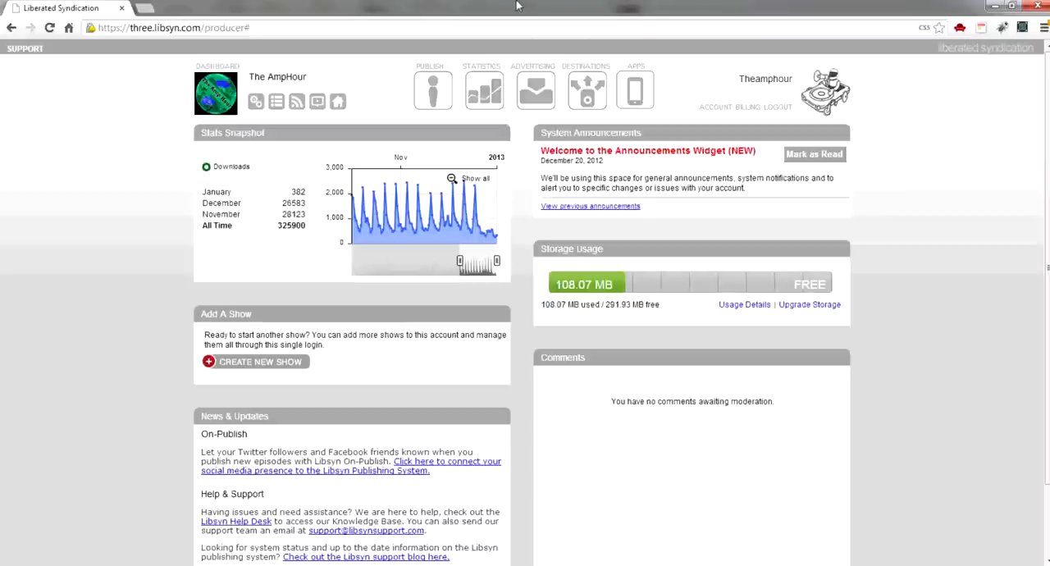
{"action": "mouse_move", "coordinate": [870, 4]}
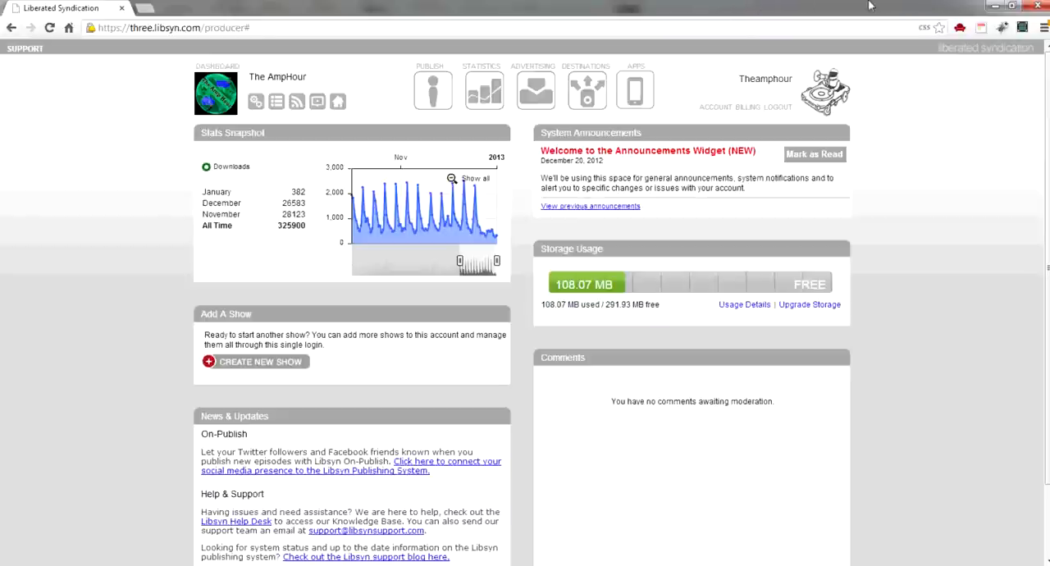
{"action": "mouse_move", "coordinate": [991, 13]}
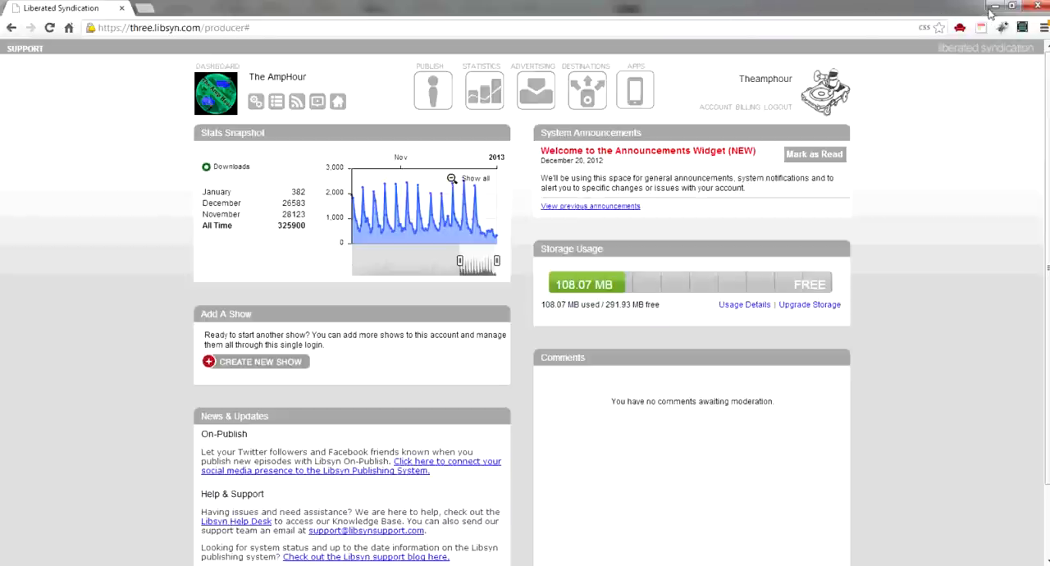